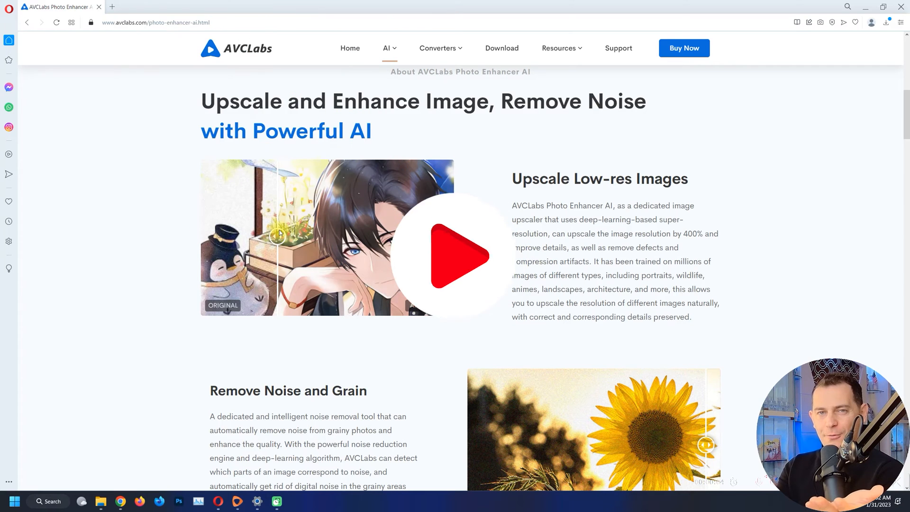
- Download the Windows Photo Enhancer AI installer from the AVCLabs download page
click(445, 255)
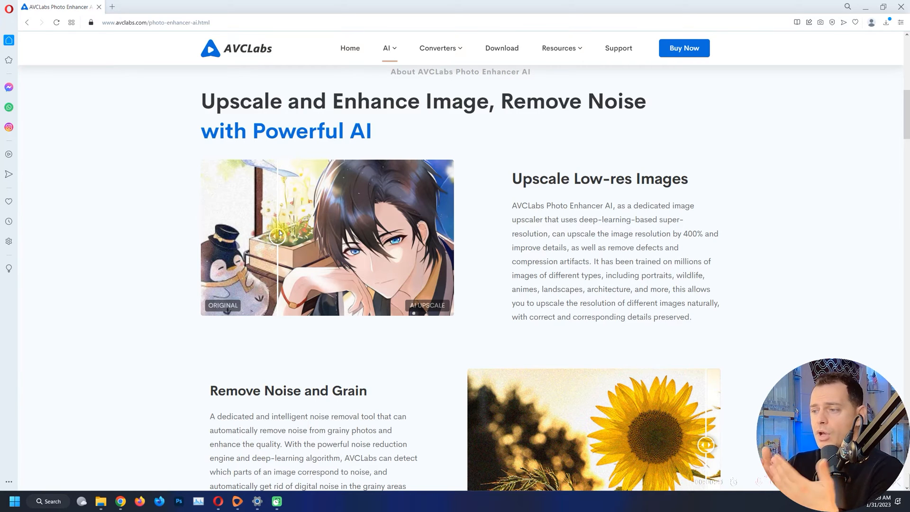
scroll(down, 3)
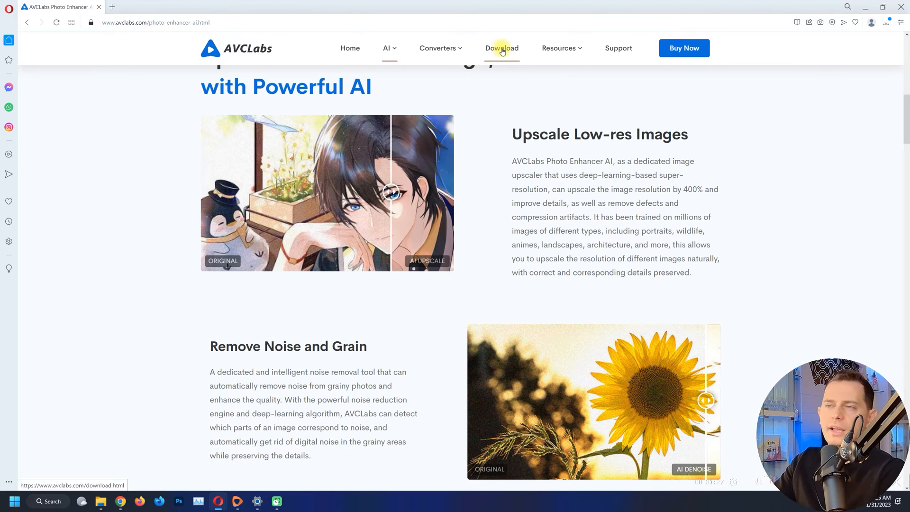
click(501, 48)
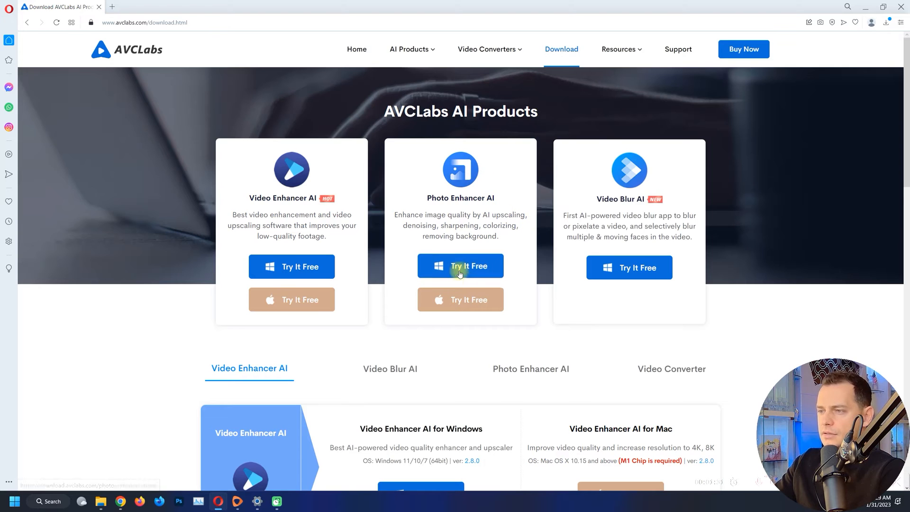
mouse_move(533, 235)
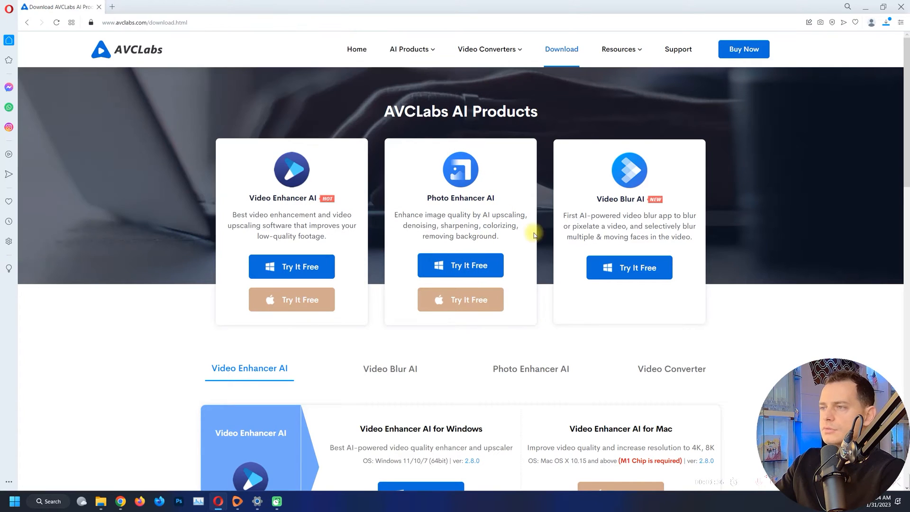
click(460, 265)
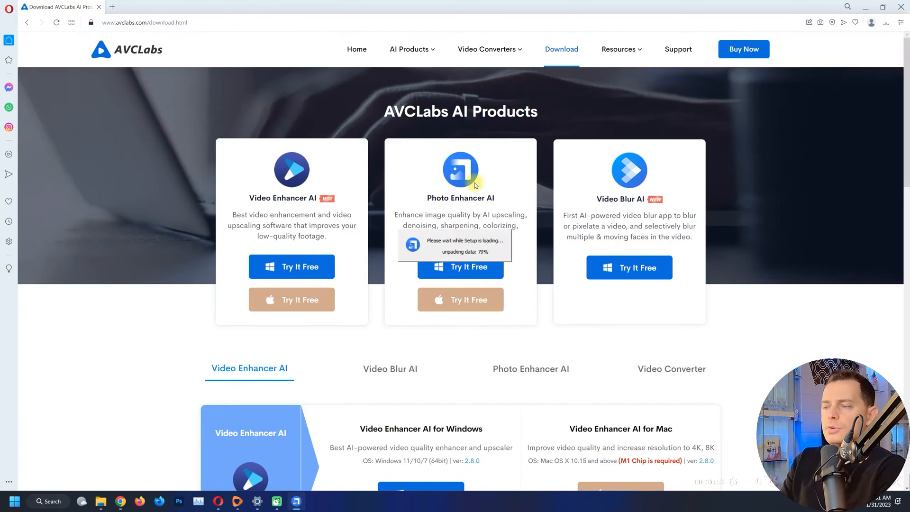
- Install the photo enhancer and launch it so it opens with five sample photos
scroll(down, 3)
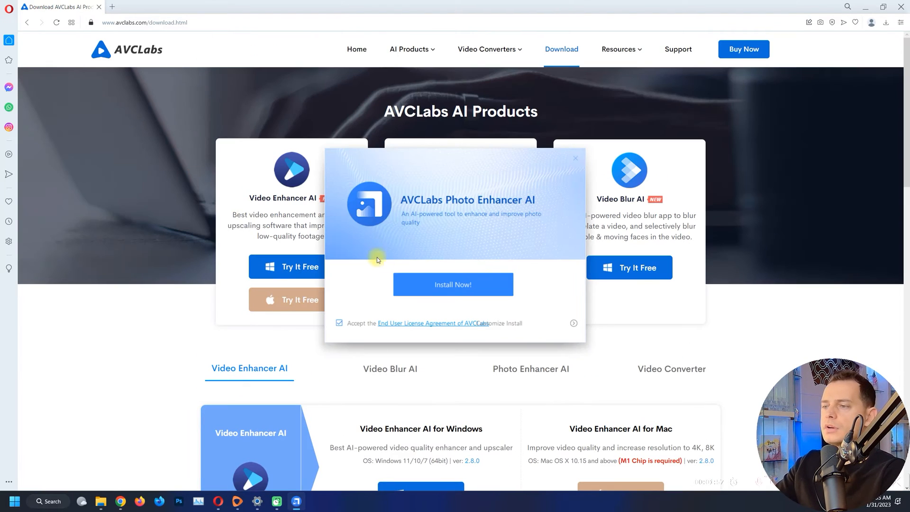
click(453, 285)
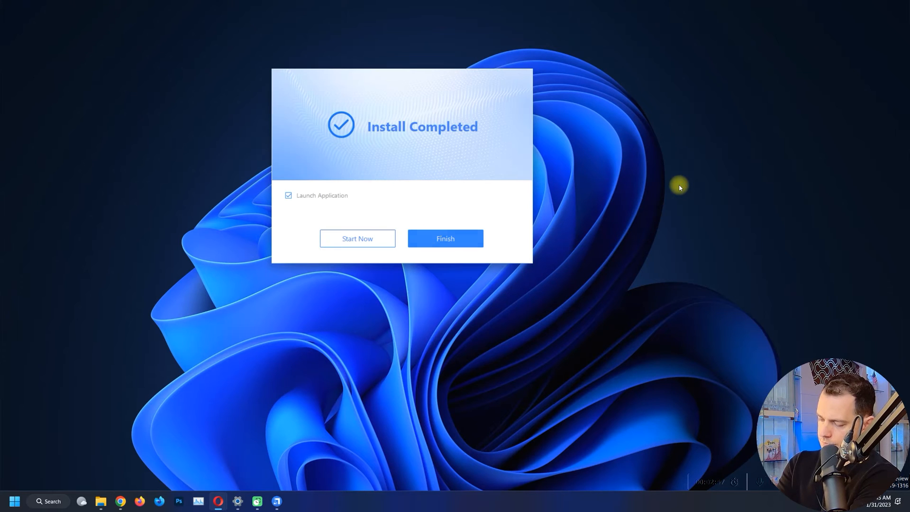
click(445, 238)
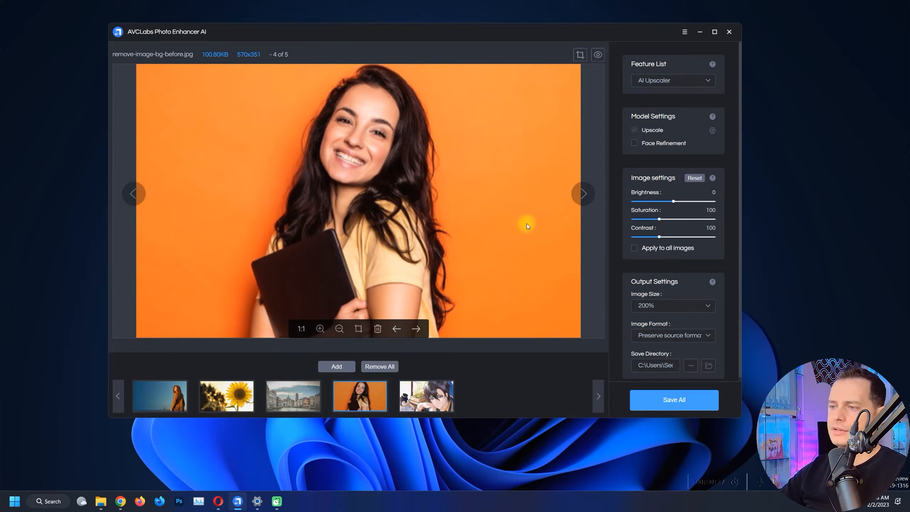
mouse_move(348, 393)
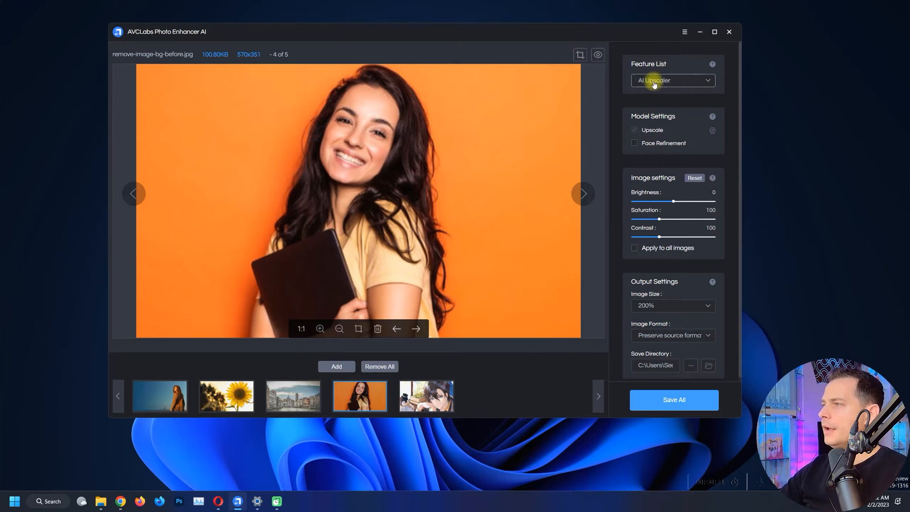
- Keep AI Upscaler as the feature and generate its preview for the woman-on-orange photo
click(672, 80)
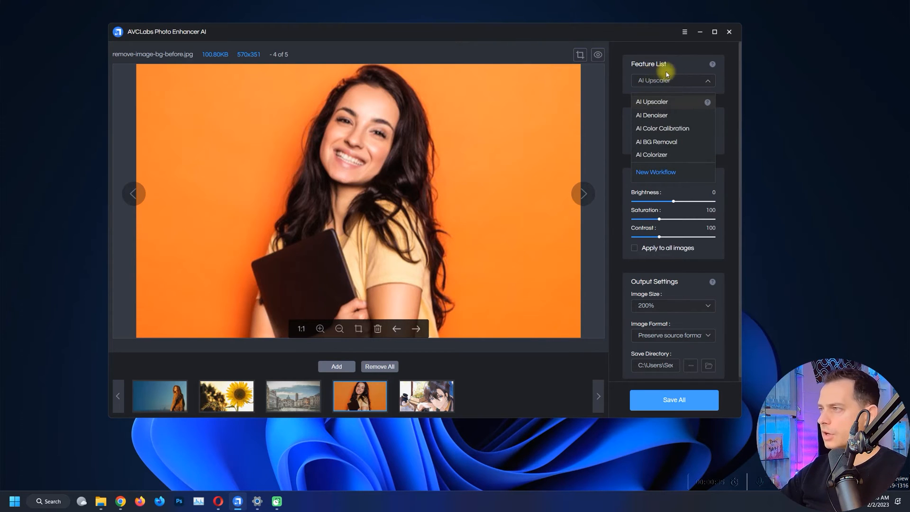
mouse_move(669, 104)
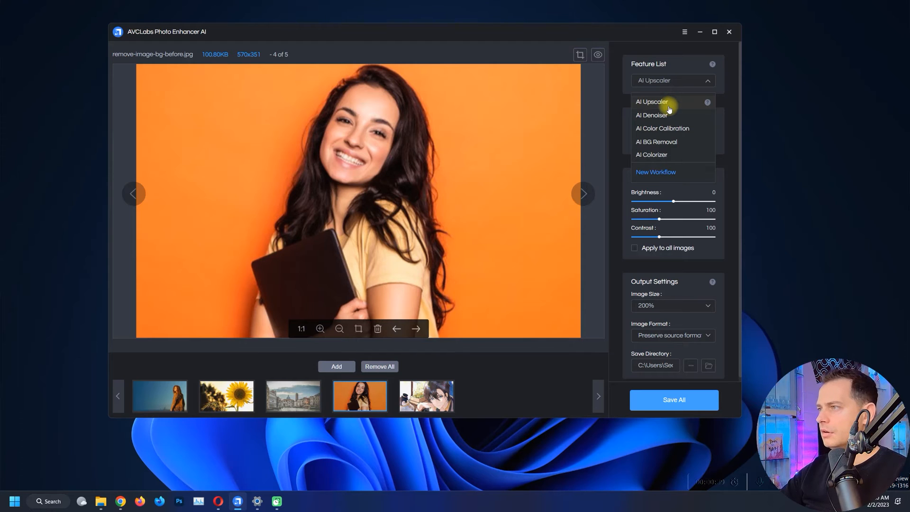
mouse_move(662, 128)
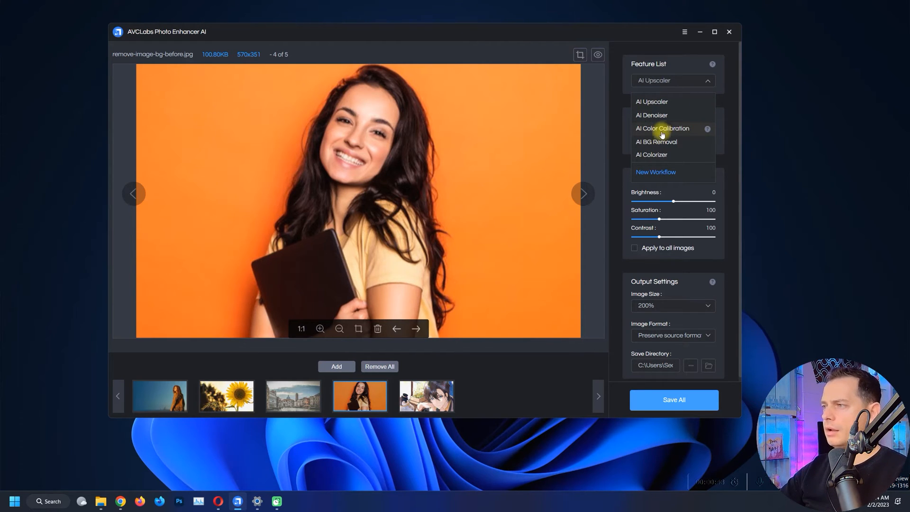
mouse_move(656, 141)
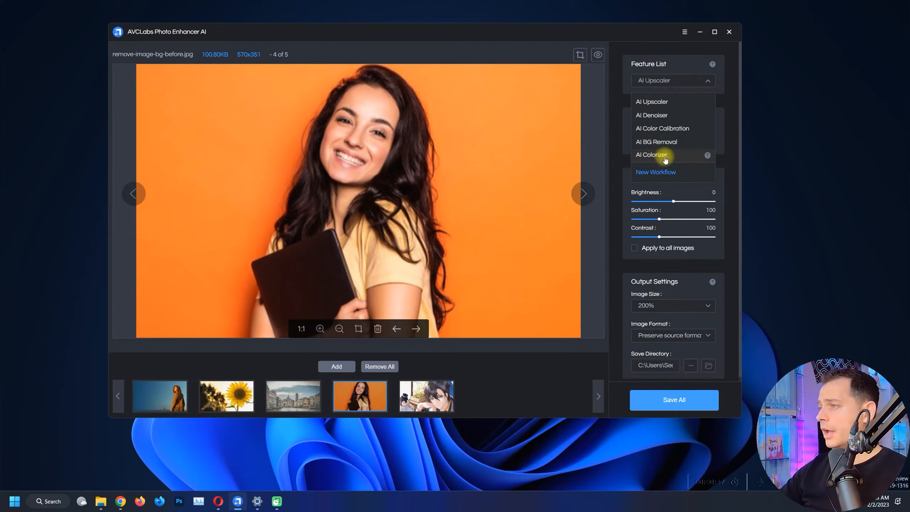
mouse_move(656, 141)
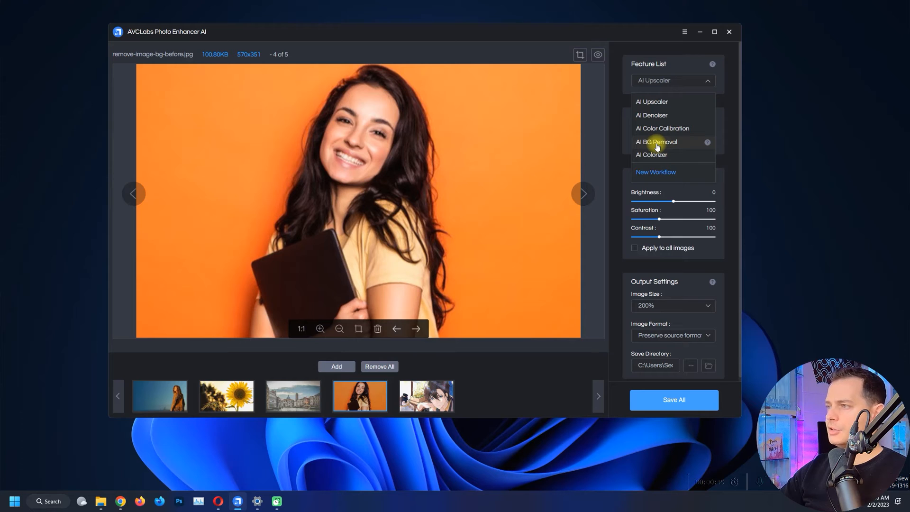
mouse_move(651, 101)
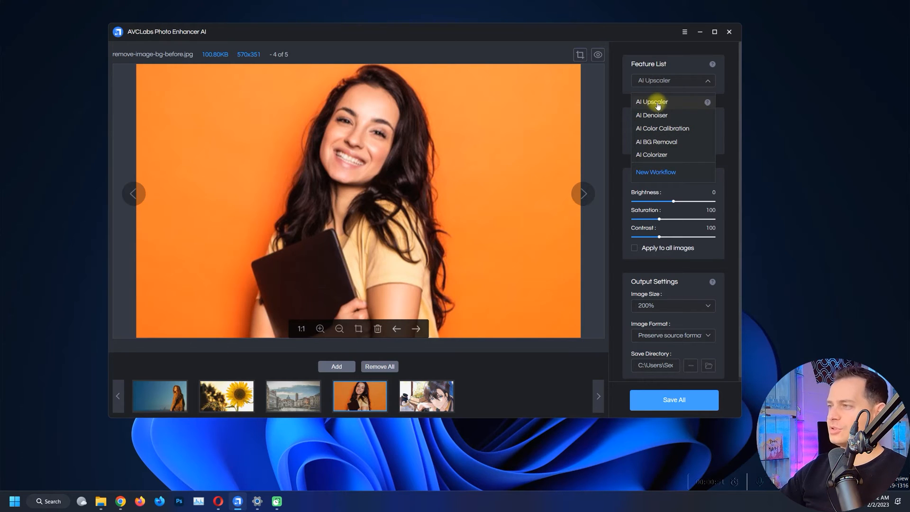
click(651, 101)
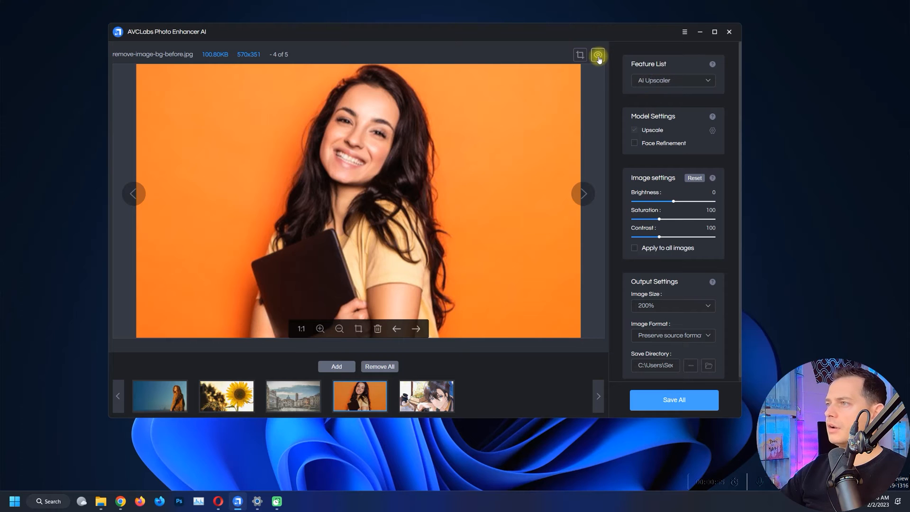
click(598, 55)
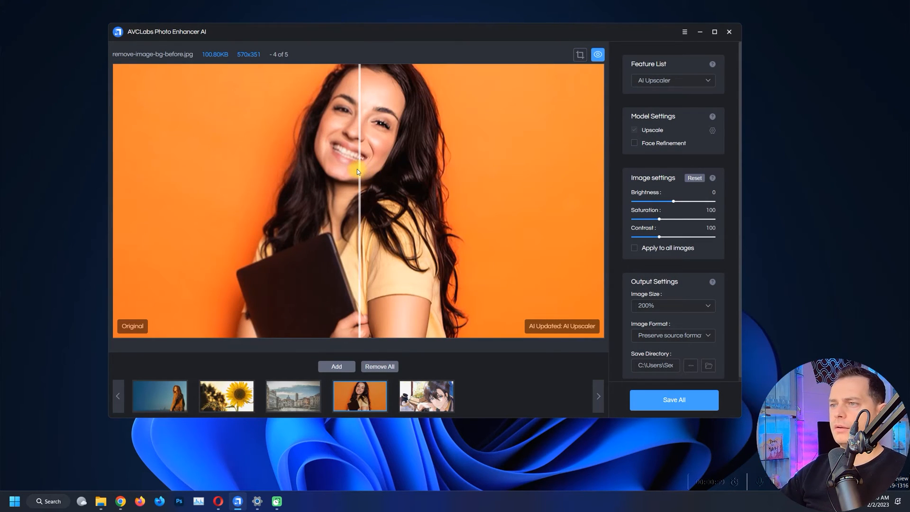
- Slide the before/after divider across the woman's face to compare original and upscaled
drag(356, 170, 360, 168)
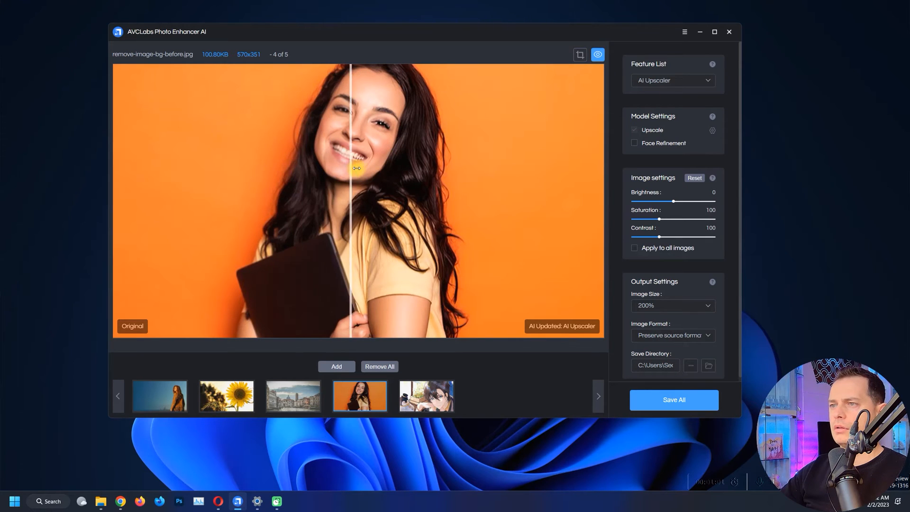
drag(357, 169, 376, 161)
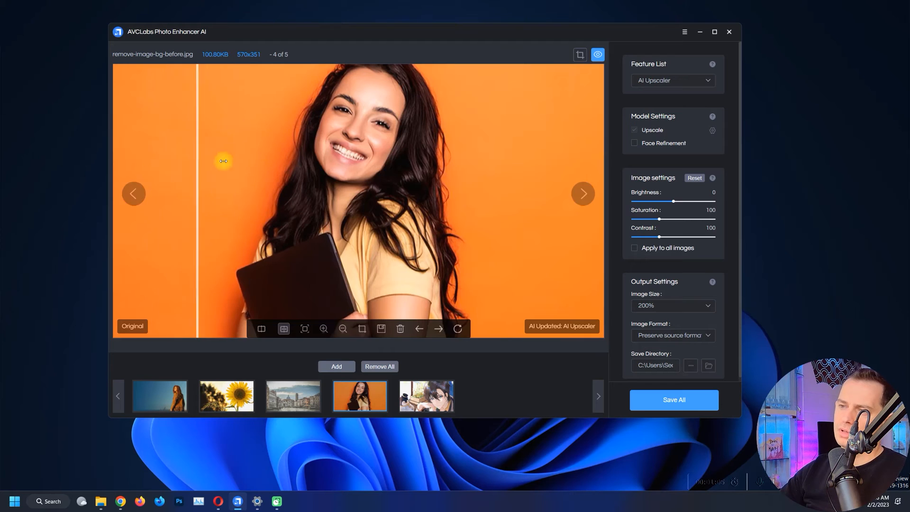
drag(223, 161, 115, 163)
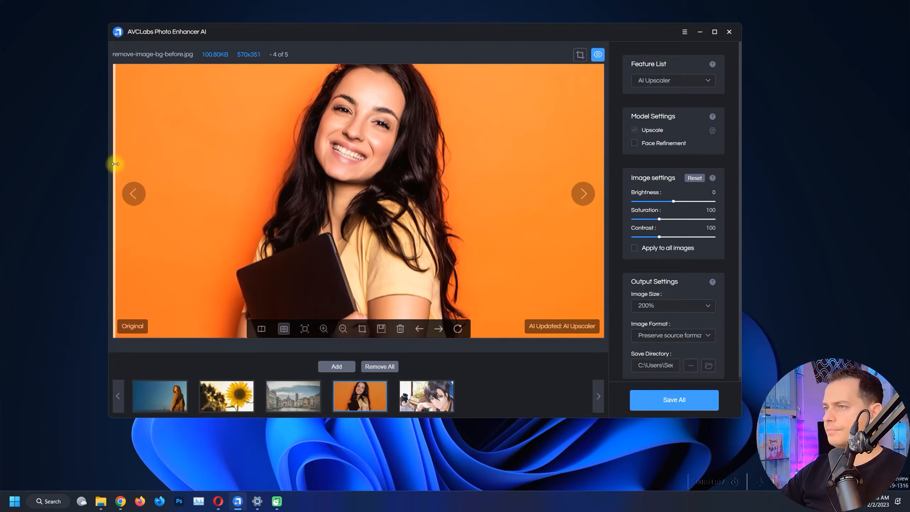
drag(116, 164, 394, 132)
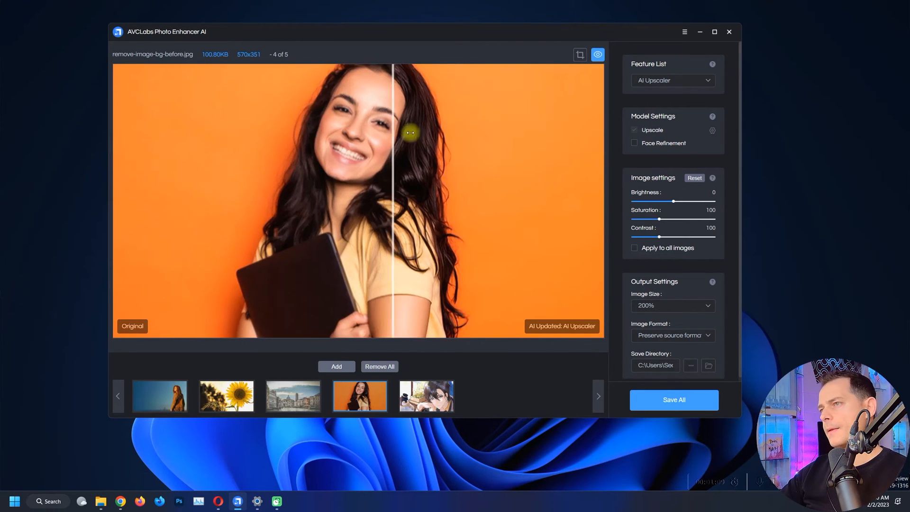
drag(410, 132, 340, 137)
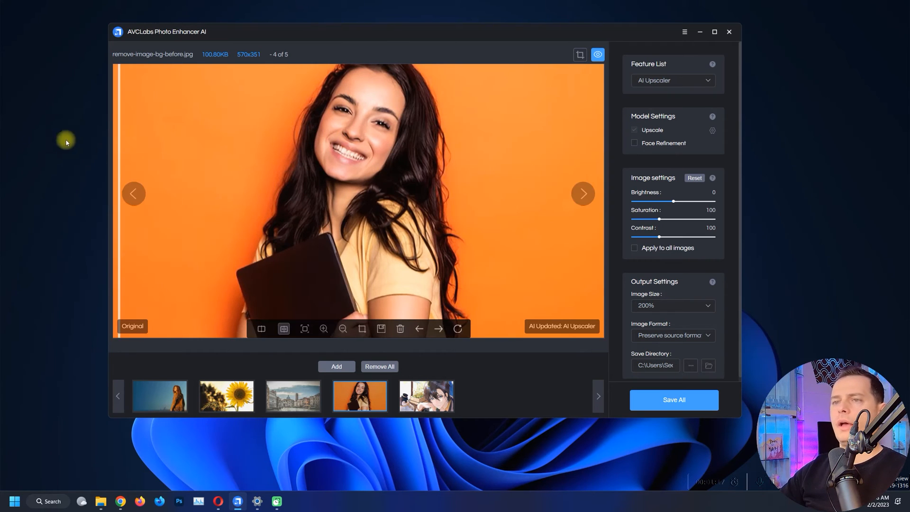
drag(122, 191, 167, 192)
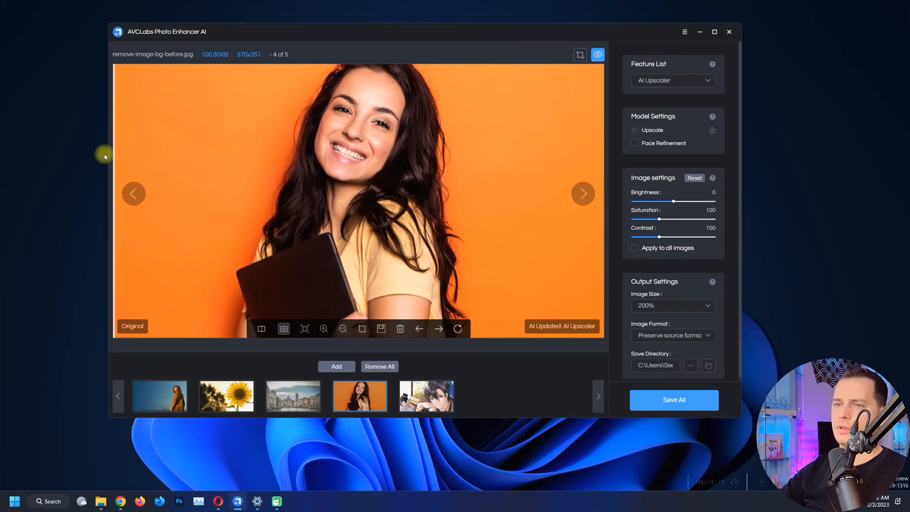
- Switch the portrait to AI BG Removal and start generating its preview
click(672, 80)
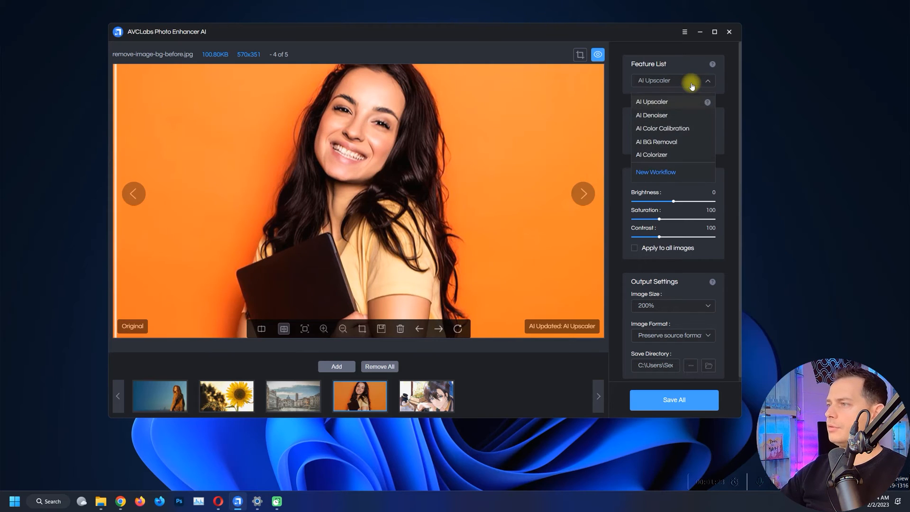
mouse_move(655, 141)
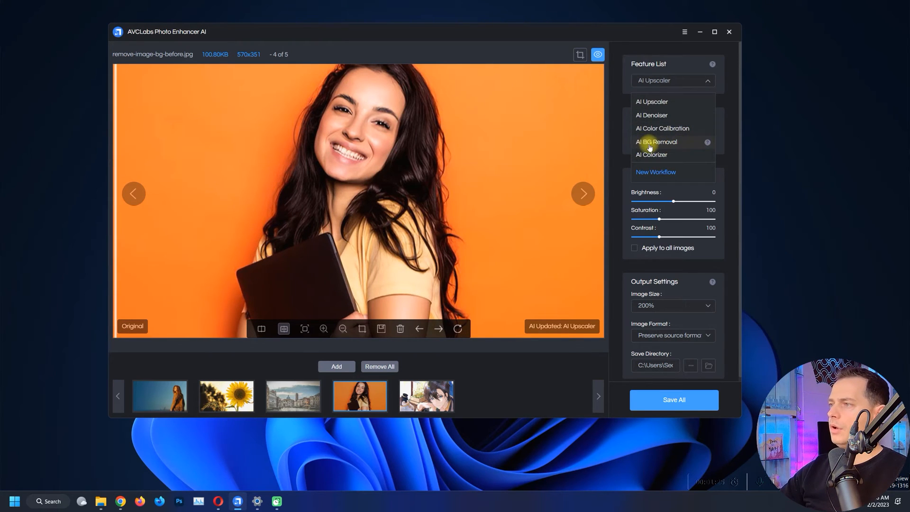
click(656, 141)
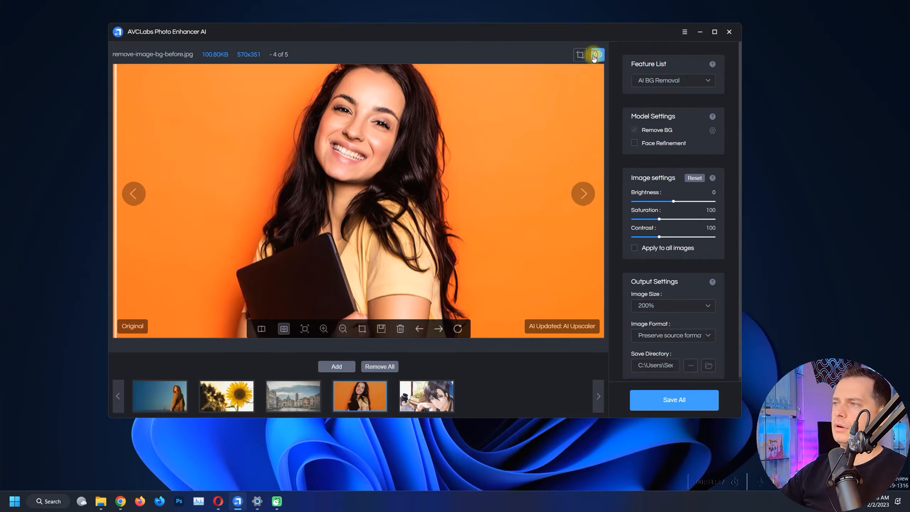
click(591, 55)
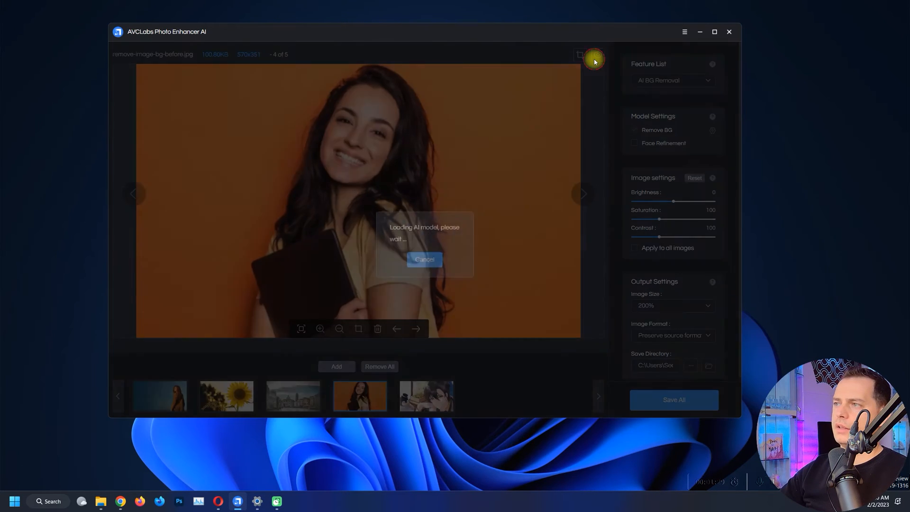
click(596, 54)
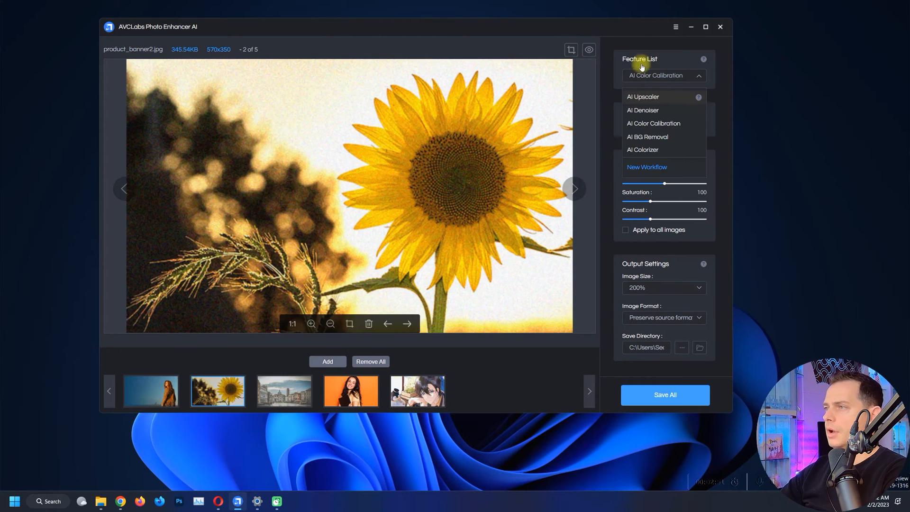
- Choose AI Upscaler as the enhancement feature for the night photo
click(641, 97)
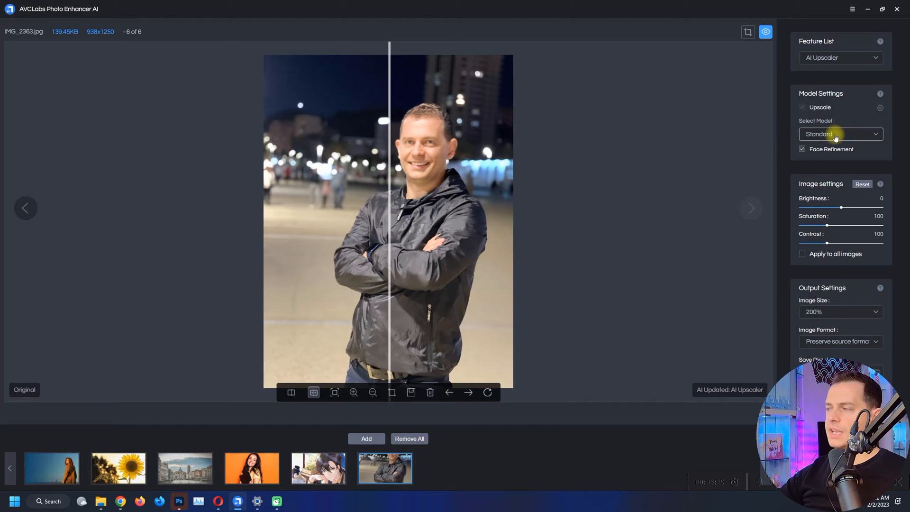
- Compare the night photo with the Ultra model zoomed in, then save all six enhanced photos
click(838, 133)
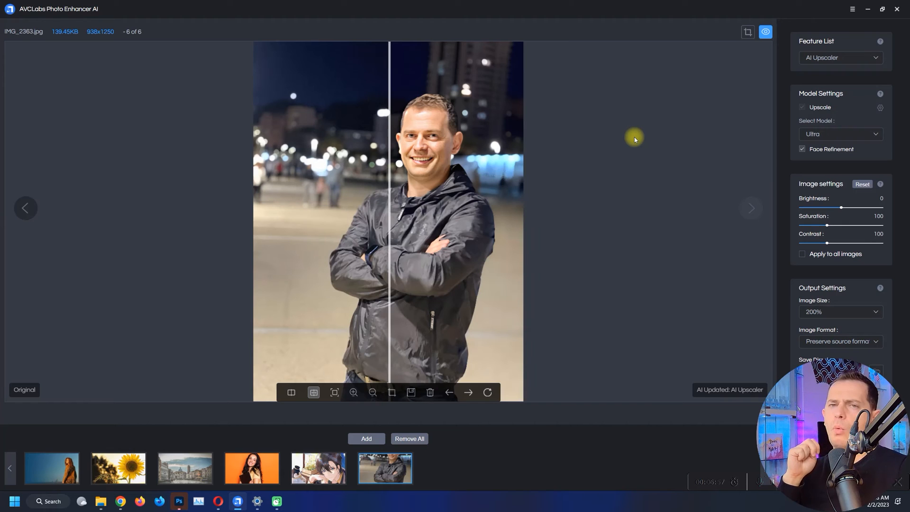
mouse_move(369, 228)
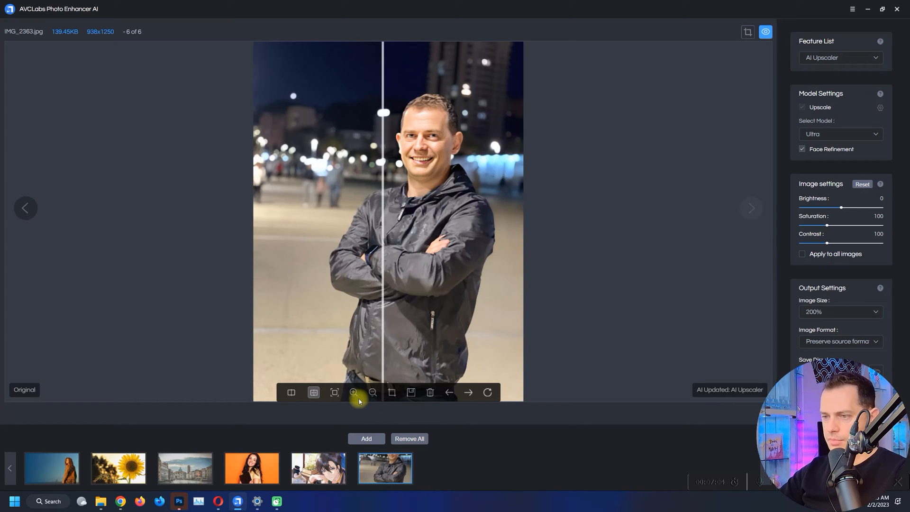
click(353, 392)
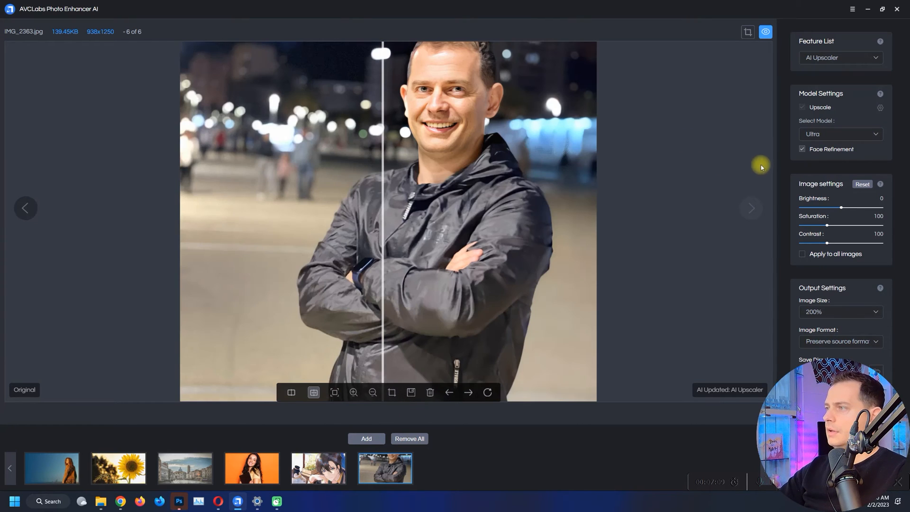
mouse_move(459, 93)
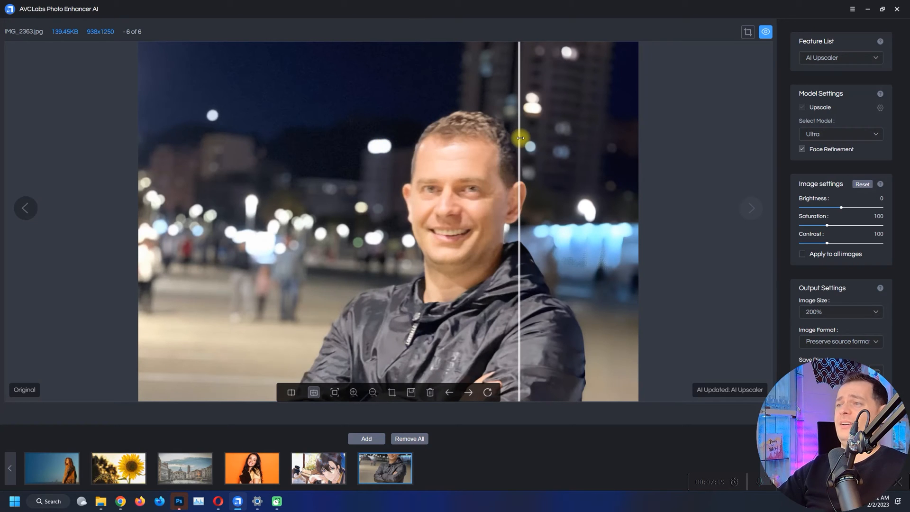
drag(521, 138, 534, 138)
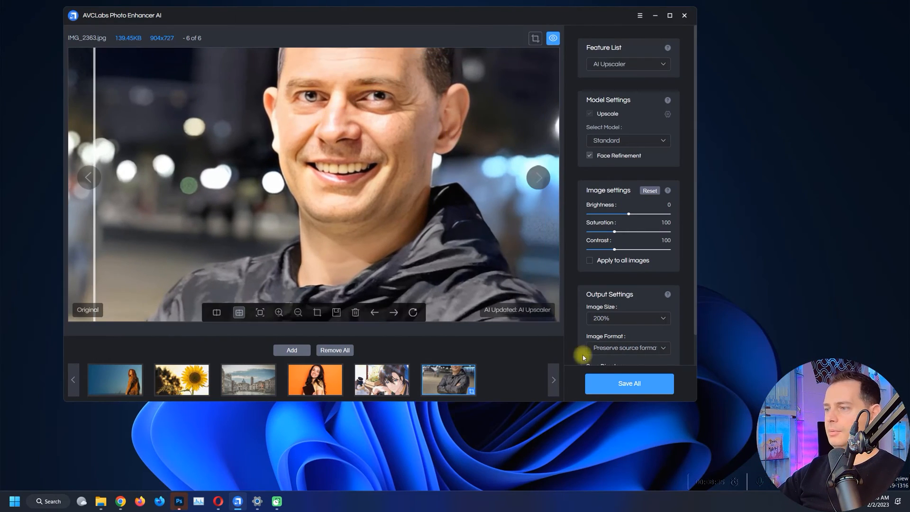
click(628, 383)
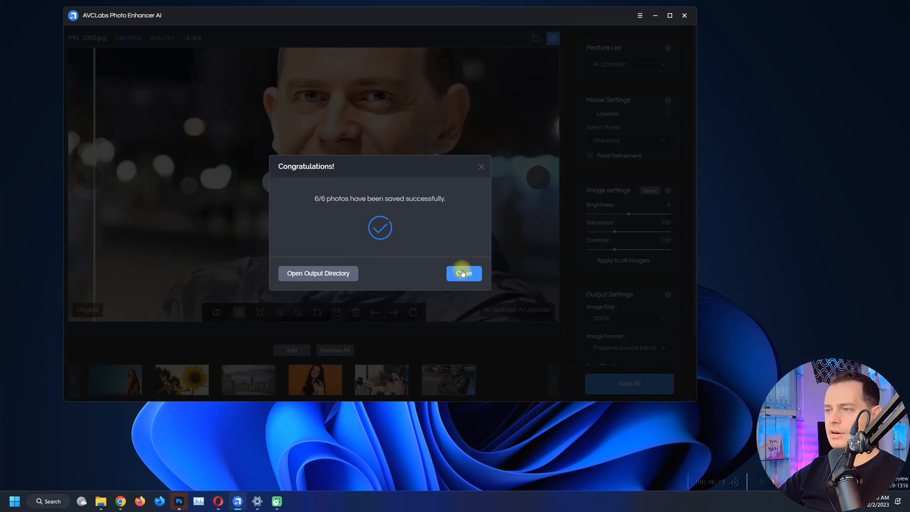
- Preview the woman-in-hat photo with AI Upscaler in split view and add the thumbs-up photo
click(463, 273)
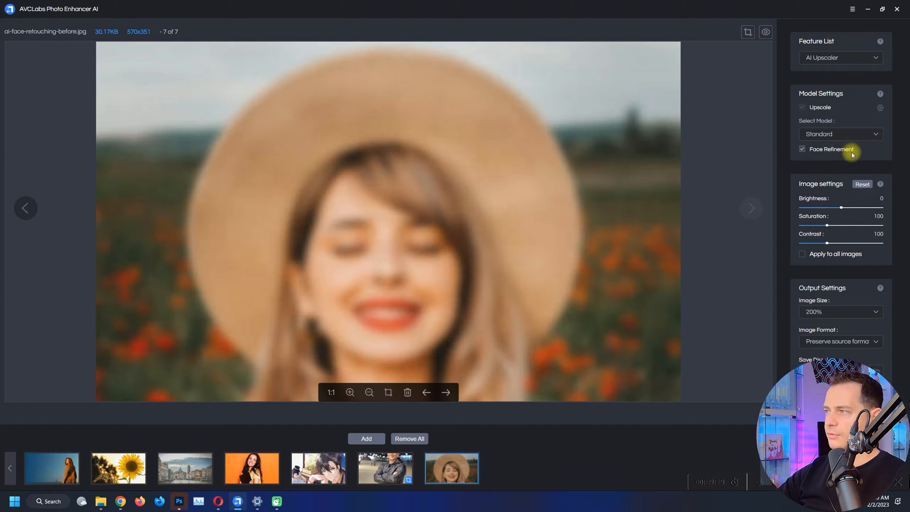
click(838, 58)
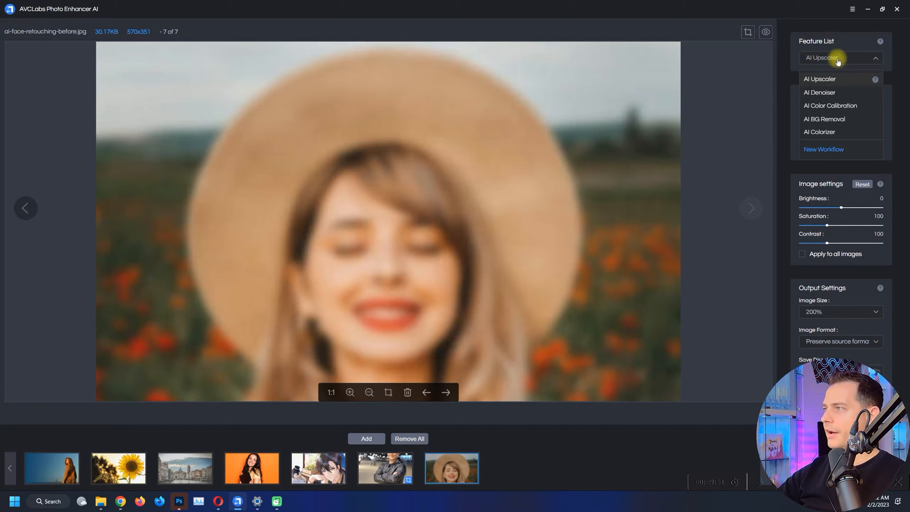
click(819, 79)
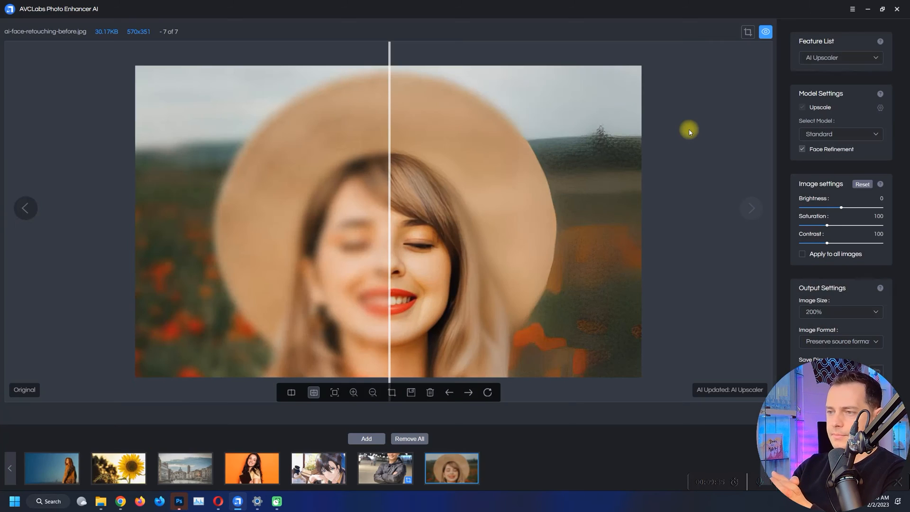
mouse_move(388, 170)
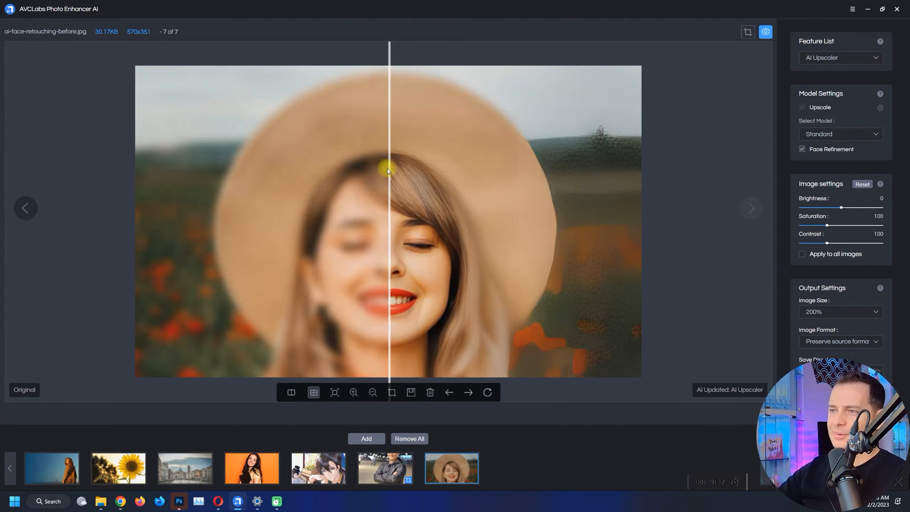
drag(388, 169, 353, 168)
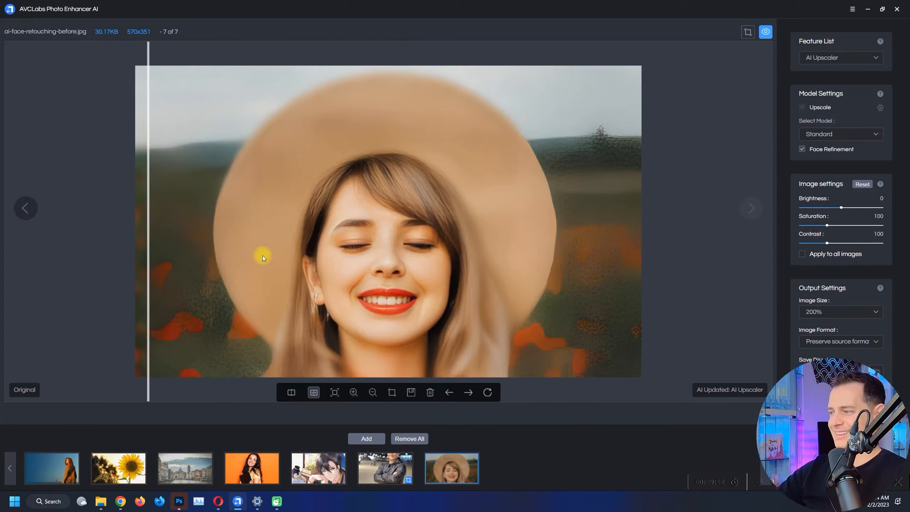
mouse_move(352, 222)
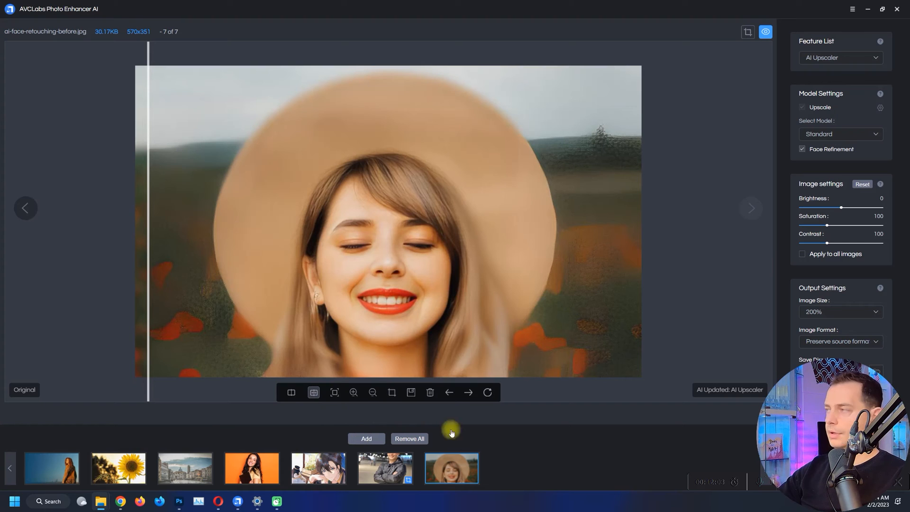
click(365, 438)
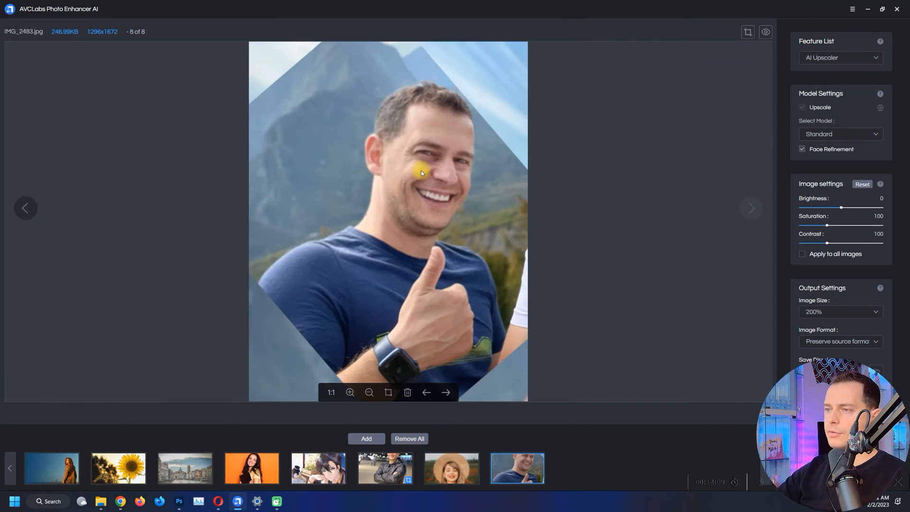
mouse_move(437, 161)
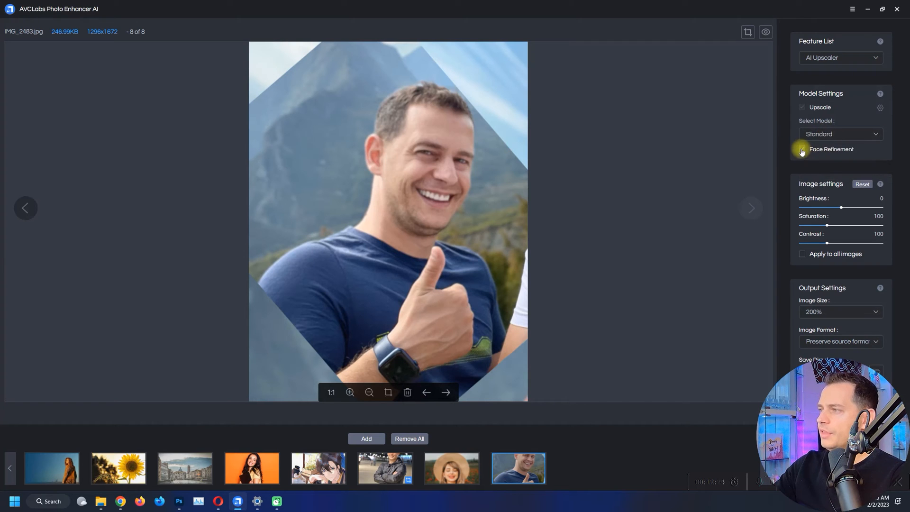
- Preview the thumbs-up photo upscaled with Face Refinement enabled
click(802, 149)
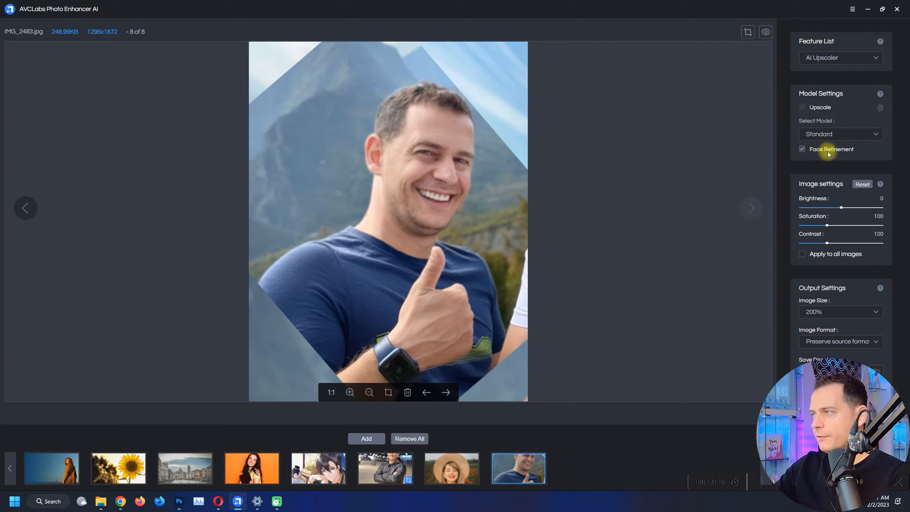
click(839, 57)
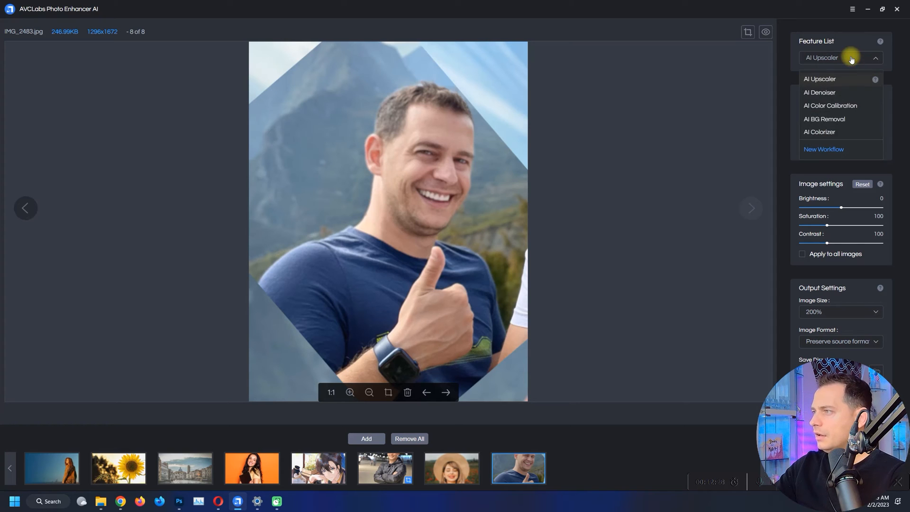
click(818, 79)
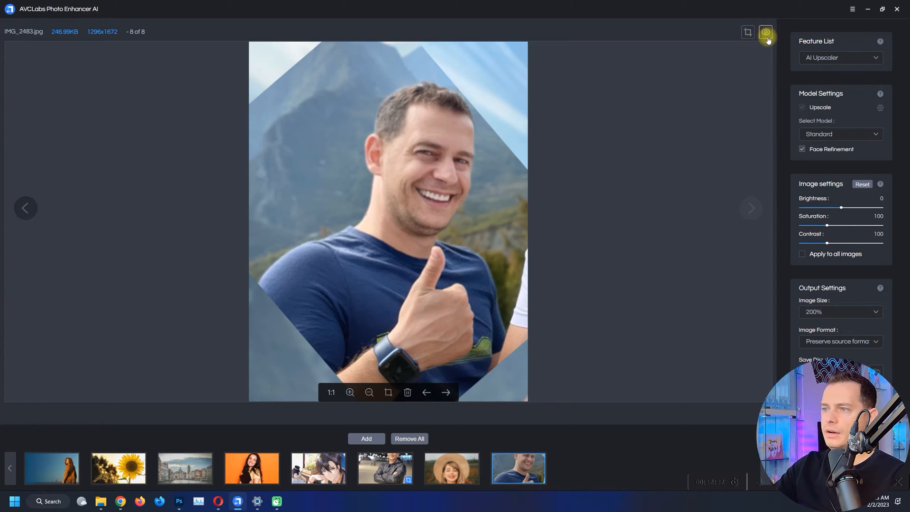
click(765, 32)
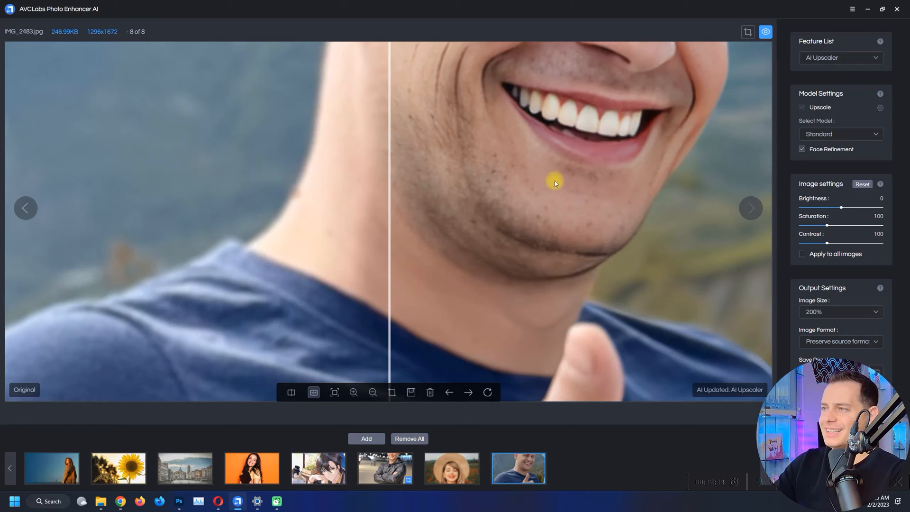
- Zoom out to fit the thumbs-up photo and slide the divider to its left edge
click(374, 392)
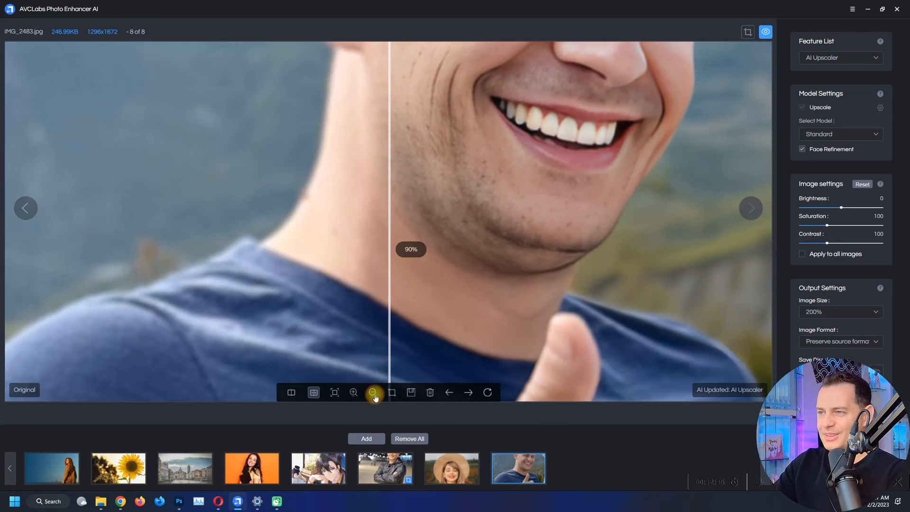
click(372, 393)
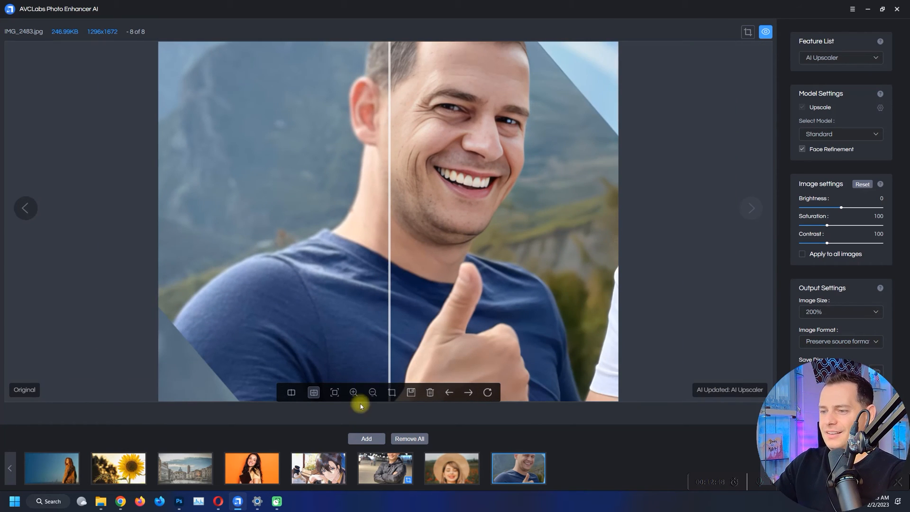
click(372, 392)
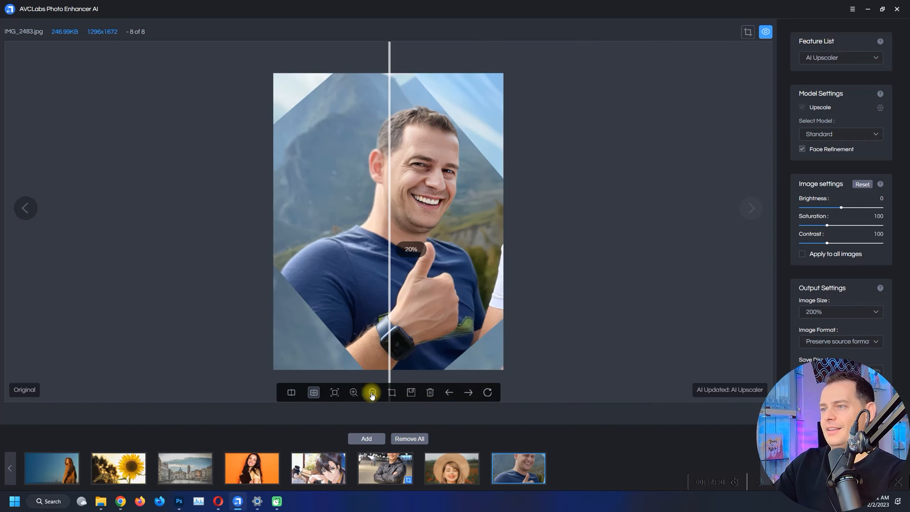
drag(388, 178, 352, 178)
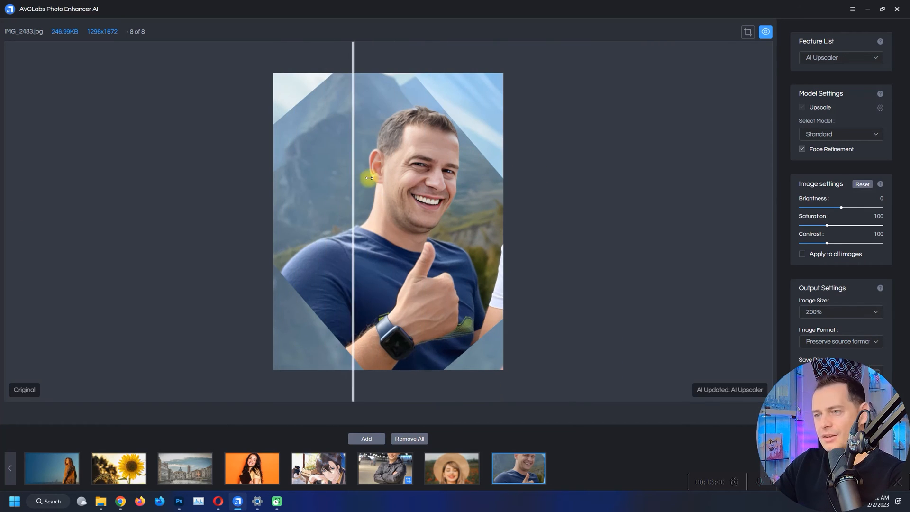
drag(369, 178, 336, 232)
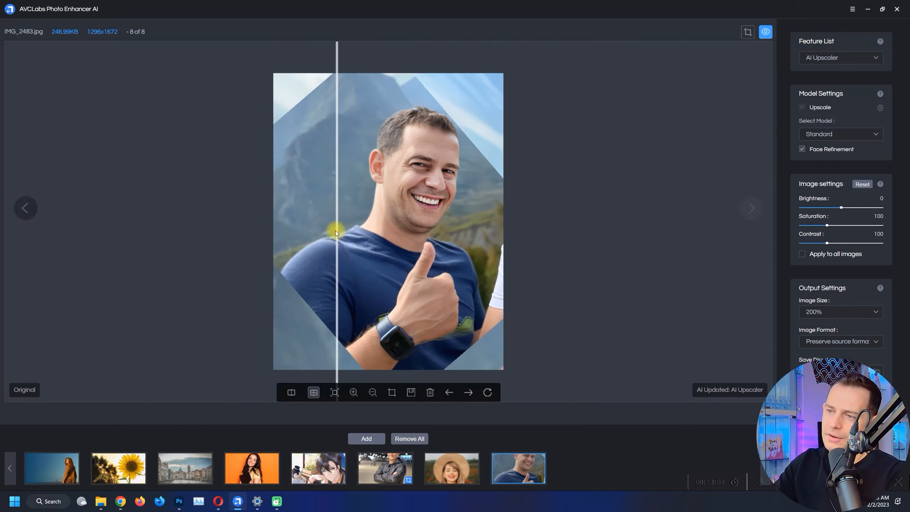
drag(337, 232, 274, 232)
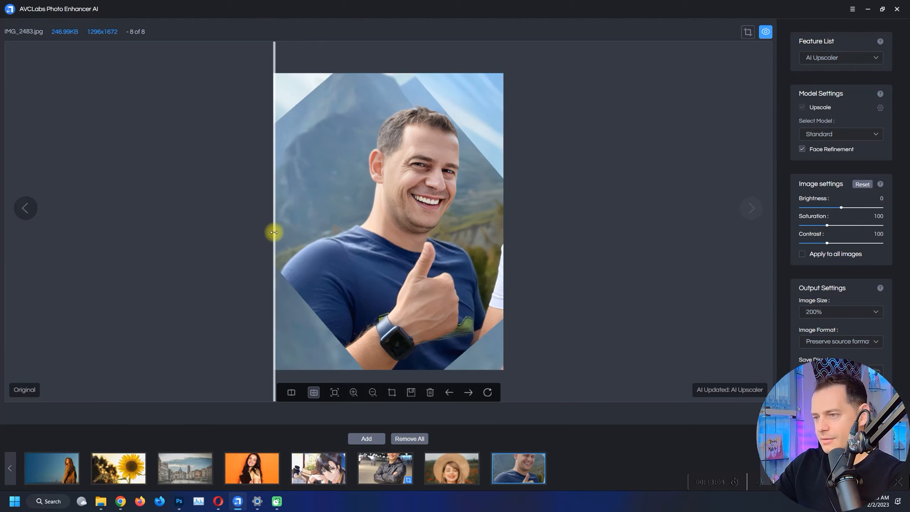
- Select the Venice canal photo and apply AI Color Calibration to it
click(317, 468)
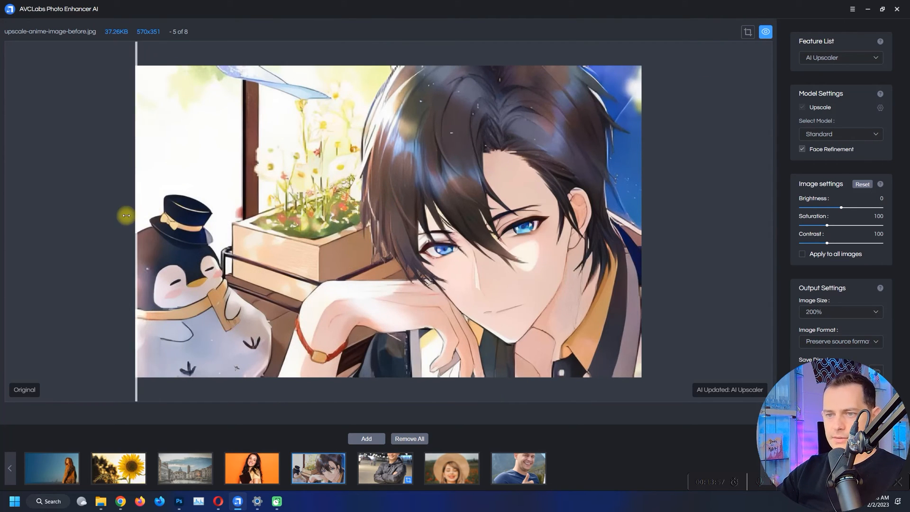
click(185, 467)
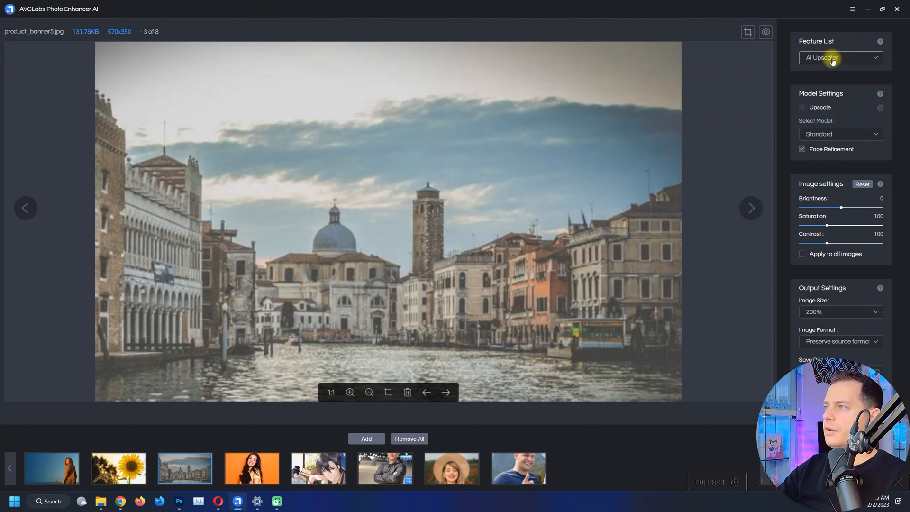
click(839, 58)
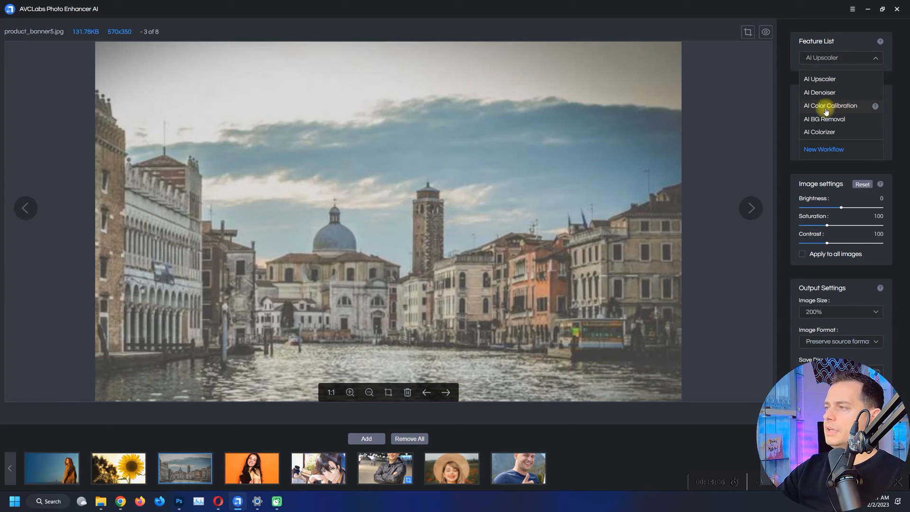
click(830, 106)
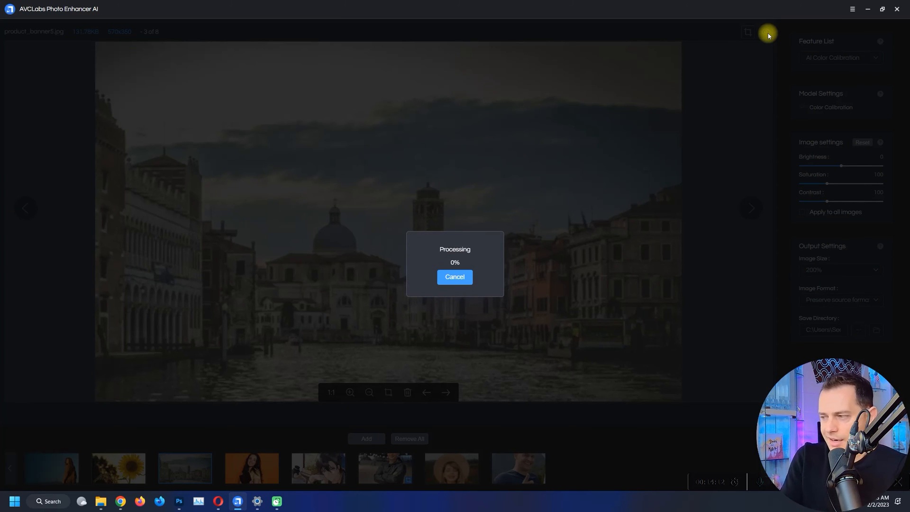
- Re-preview the Venice photo with AI Upscaler and raise its saturation to 132
click(839, 58)
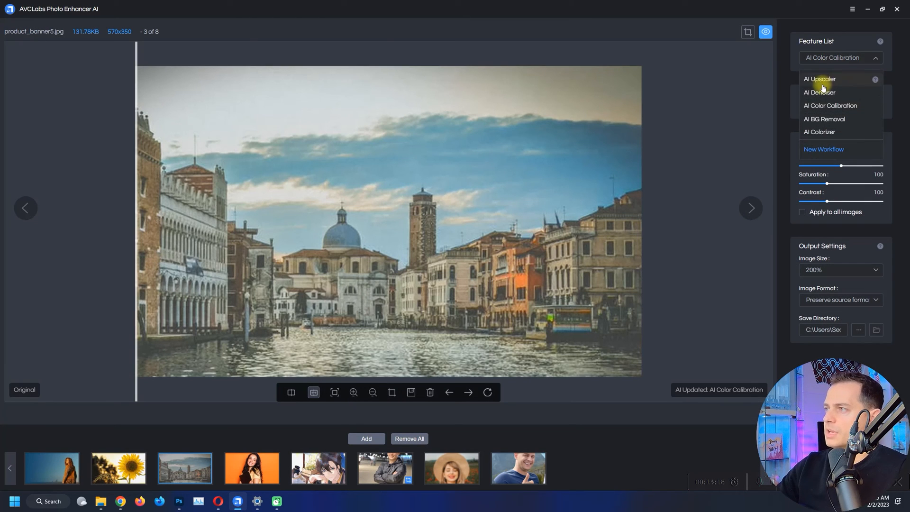
click(818, 78)
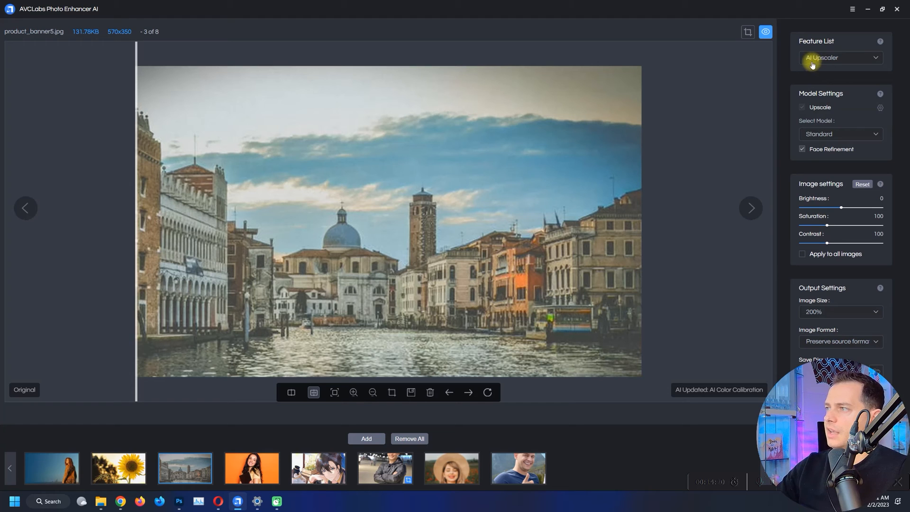
click(764, 32)
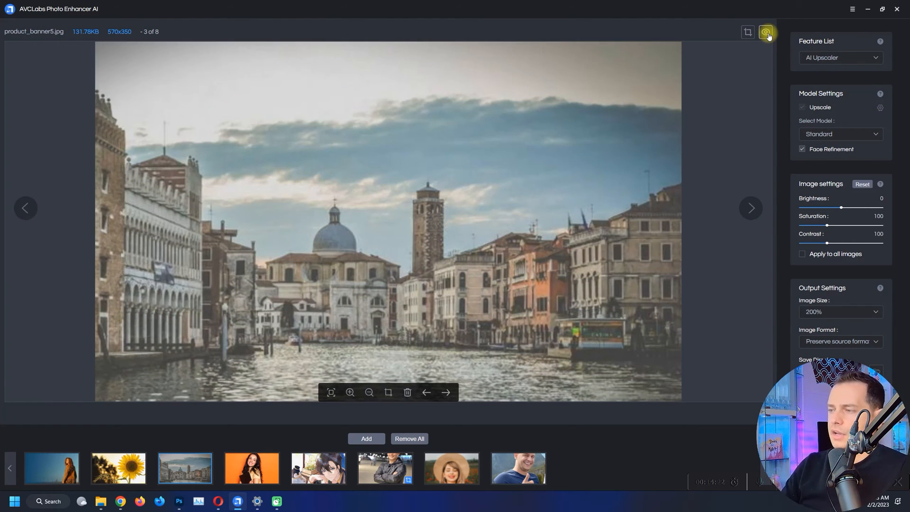
click(765, 33)
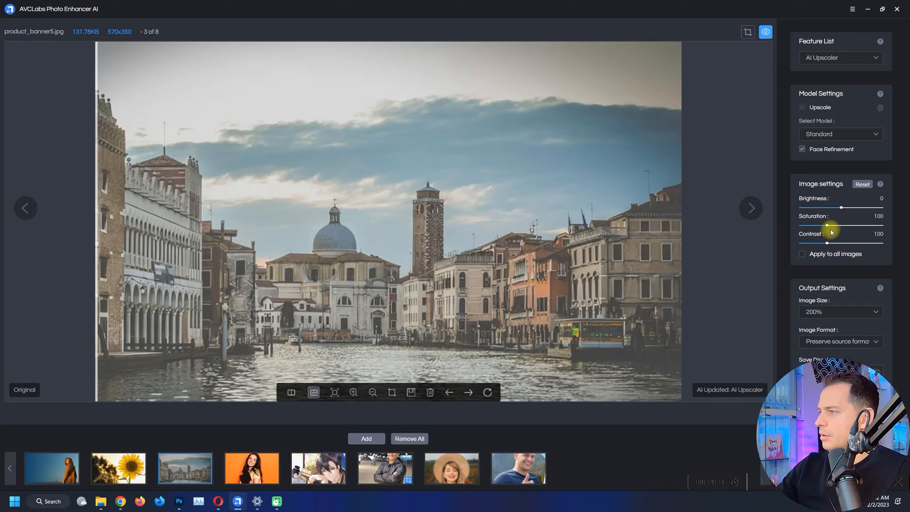
drag(840, 227, 848, 226)
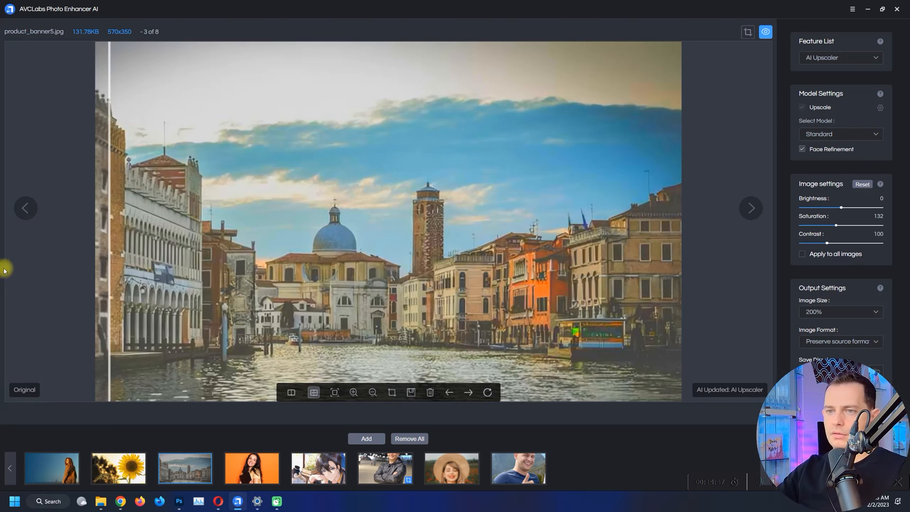
- Save all enhanced photos and check the upscaled product_banner5 Venice file in the output folder
click(881, 9)
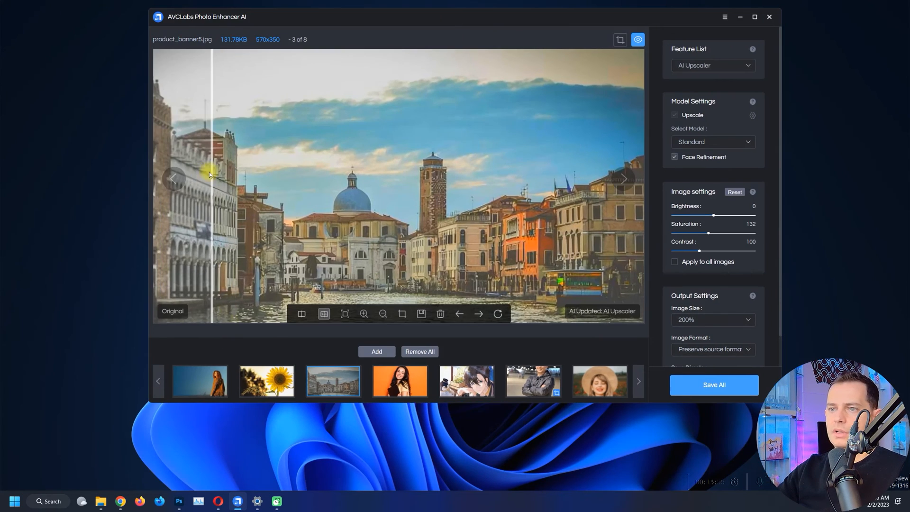
click(712, 384)
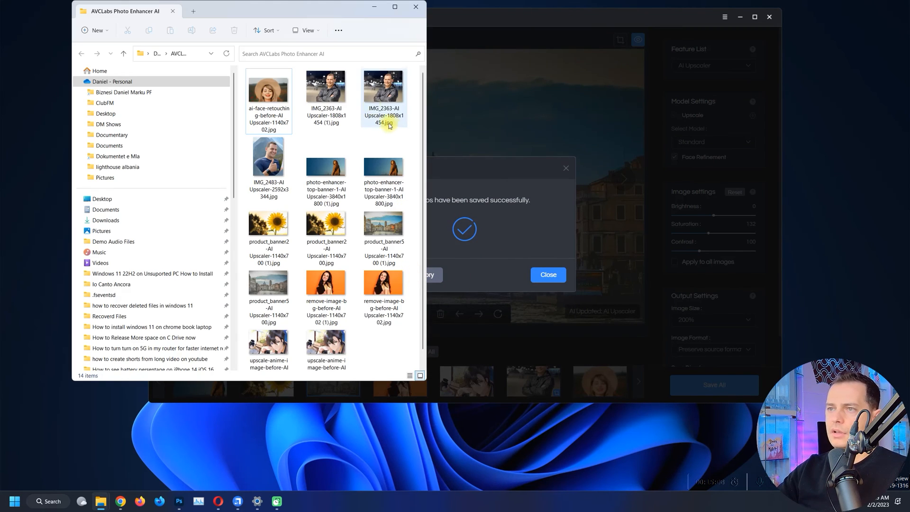
scroll(down, 3)
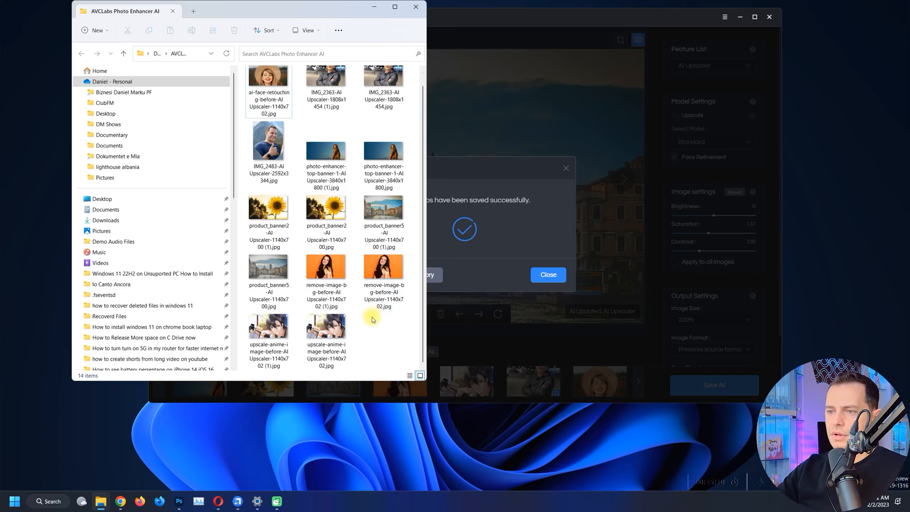
click(383, 221)
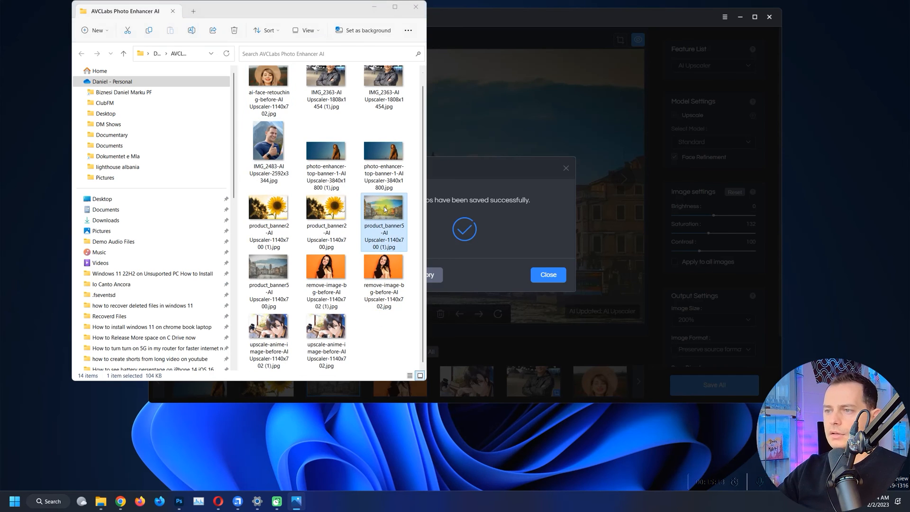
click(658, 70)
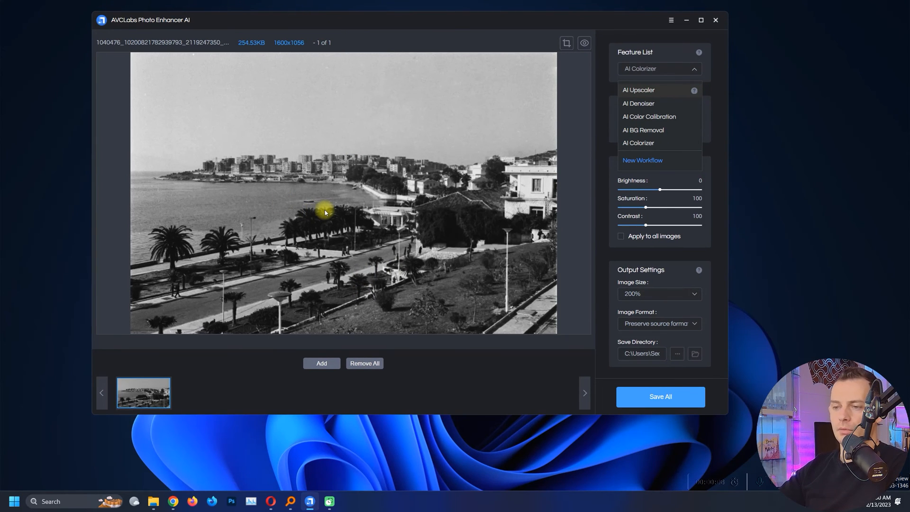
mouse_move(264, 192)
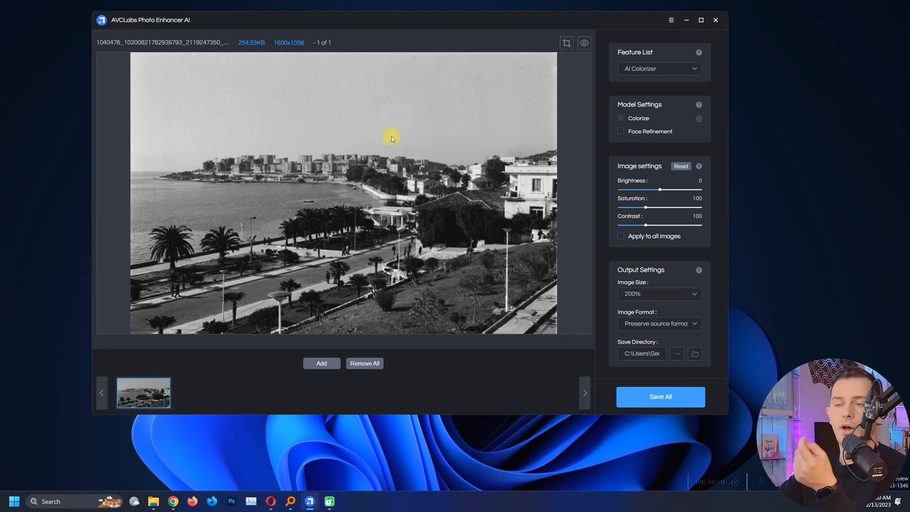
mouse_move(361, 151)
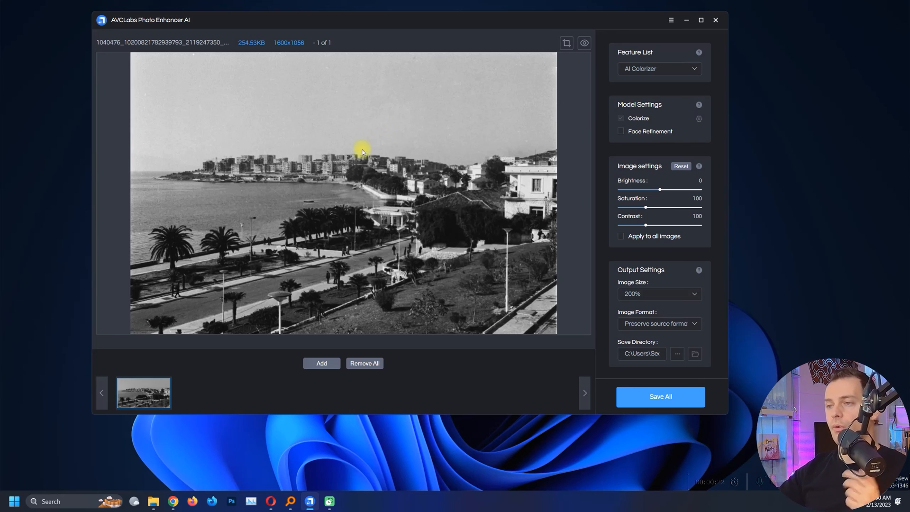
- Run the AI Colorizer preview on the seaside promenade photo and fit it in view
click(583, 43)
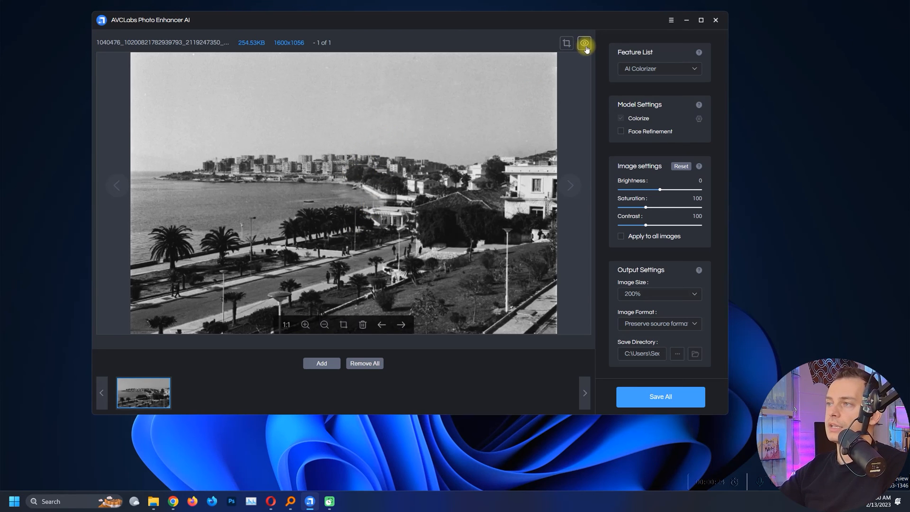
click(584, 44)
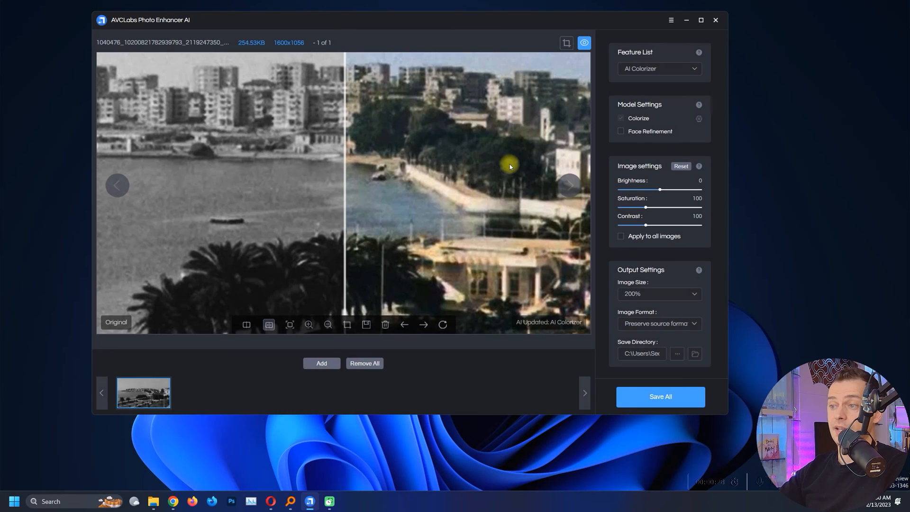
mouse_move(378, 335)
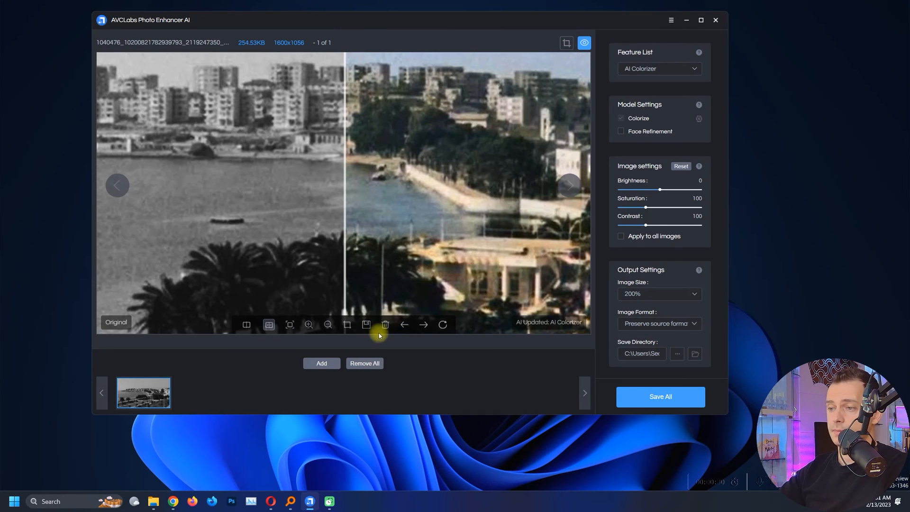
click(327, 324)
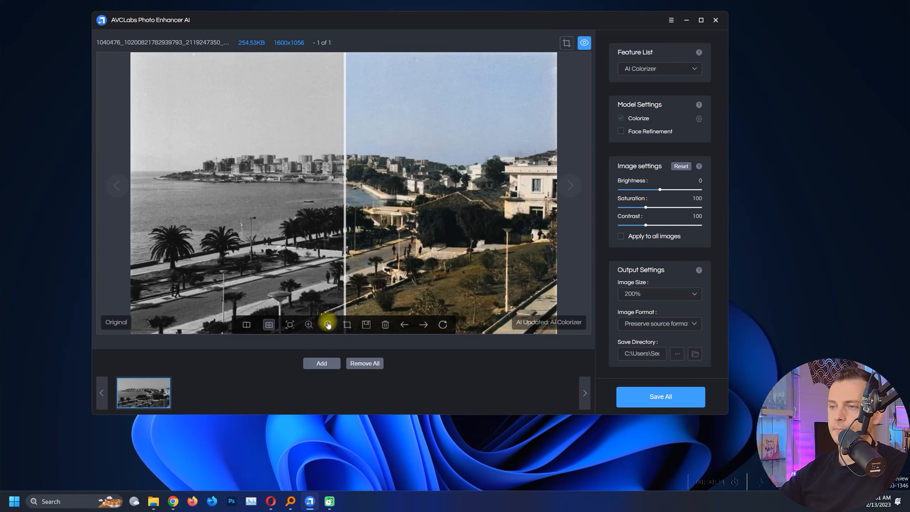
- Drag the divider across the promenade photo to compare black-and-white and colourized versions
drag(327, 324, 169, 142)
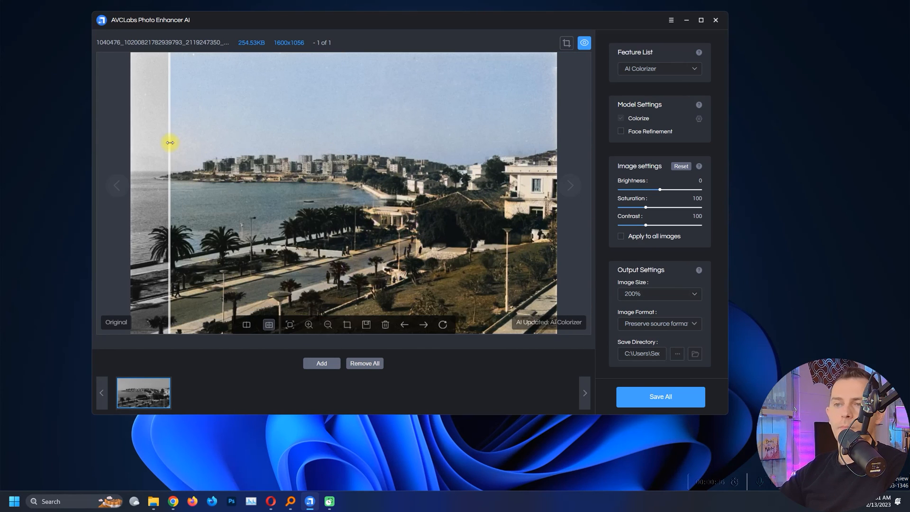
drag(169, 143, 399, 143)
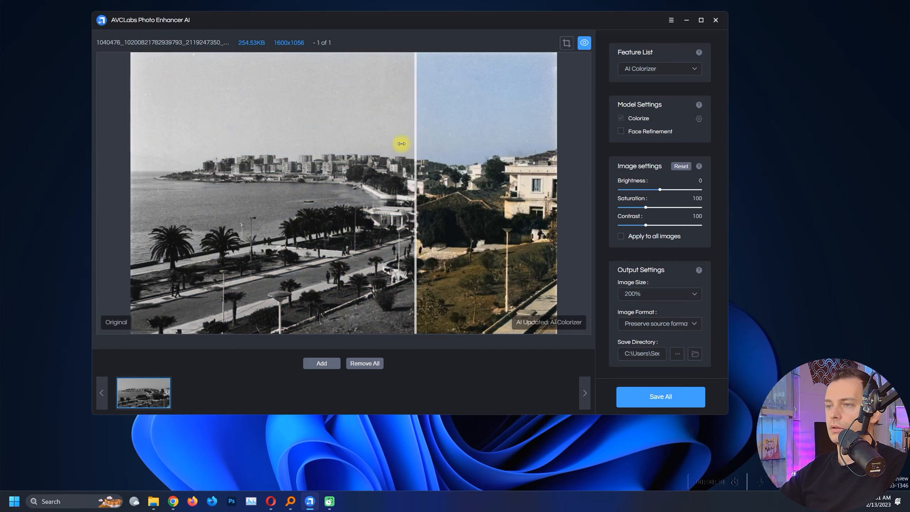
drag(400, 143, 261, 148)
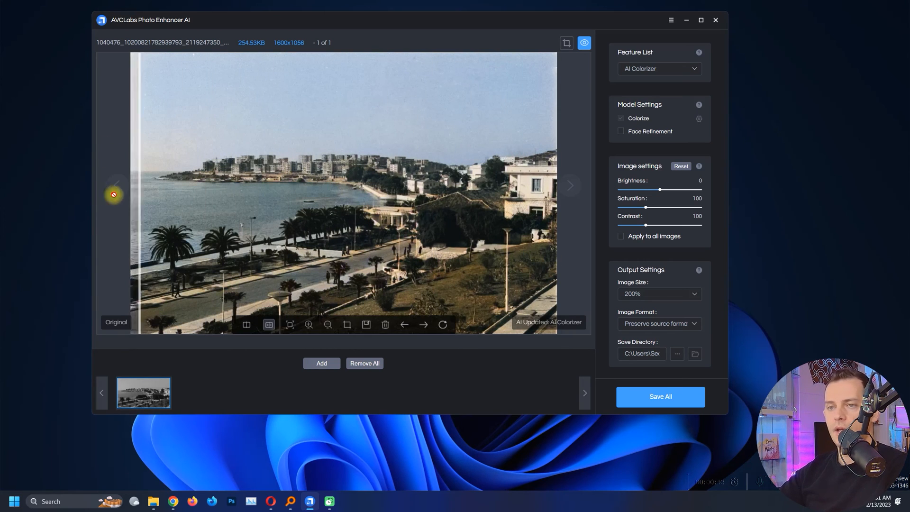
drag(116, 194, 213, 221)
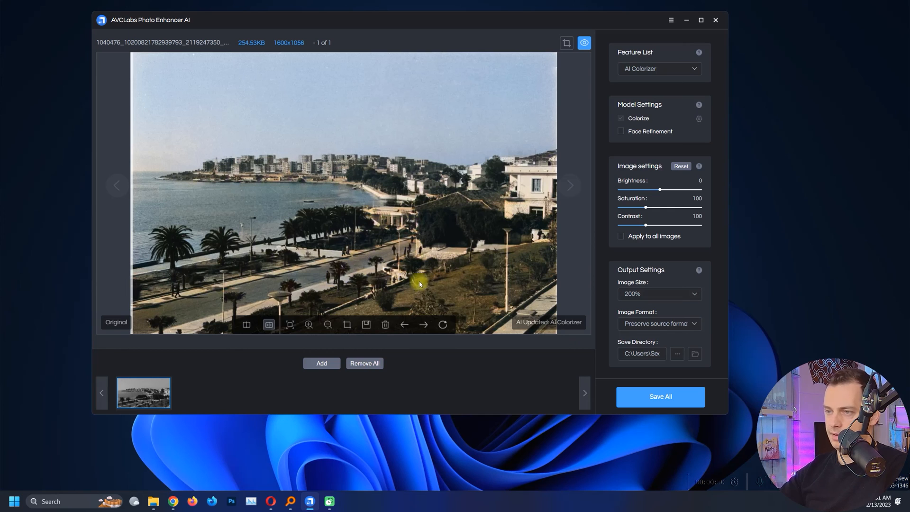
mouse_move(465, 228)
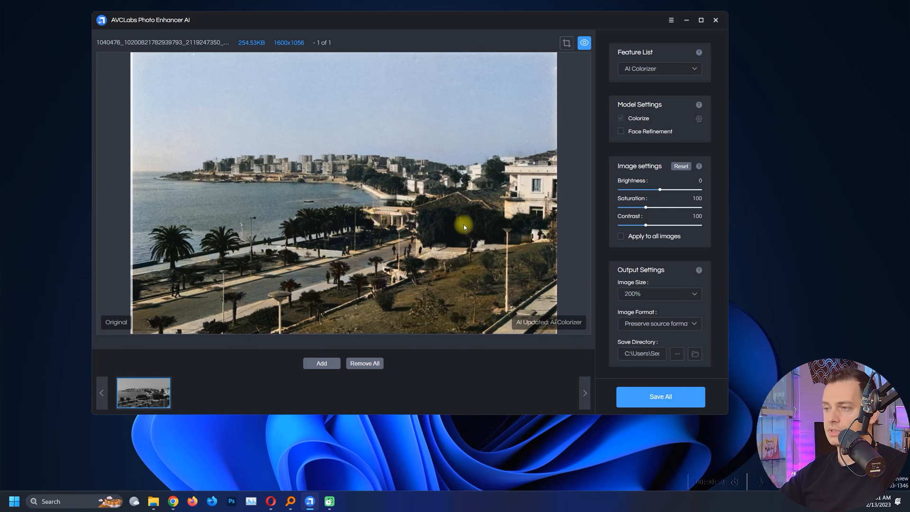
mouse_move(243, 204)
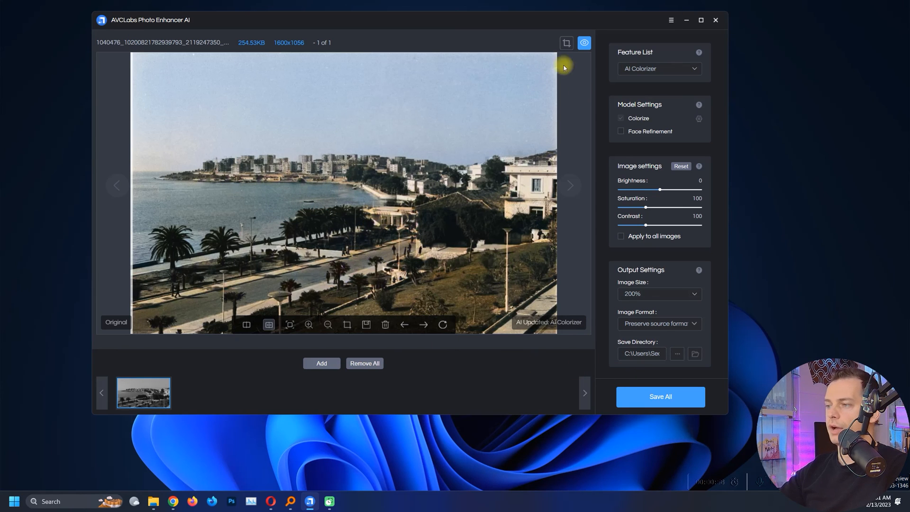
- Colorize the ancient ruins photo and fit its before/after split comparison in view
click(209, 392)
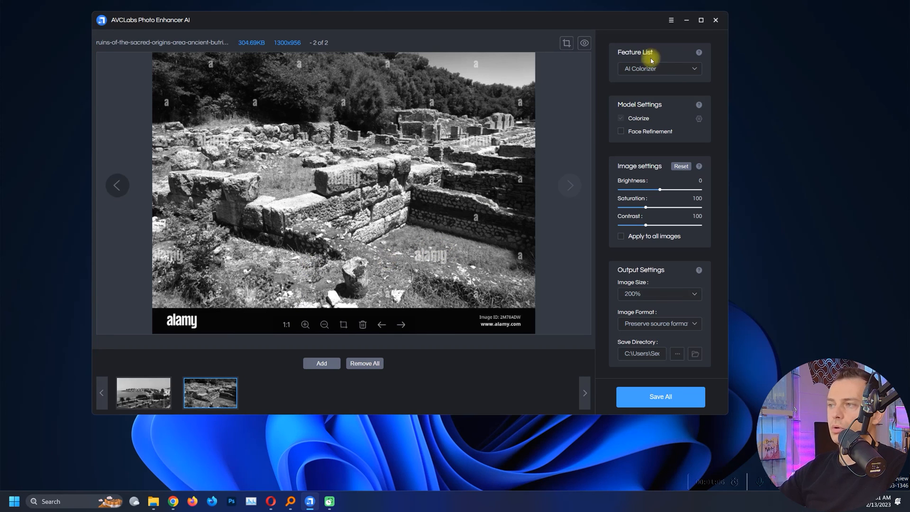
click(659, 68)
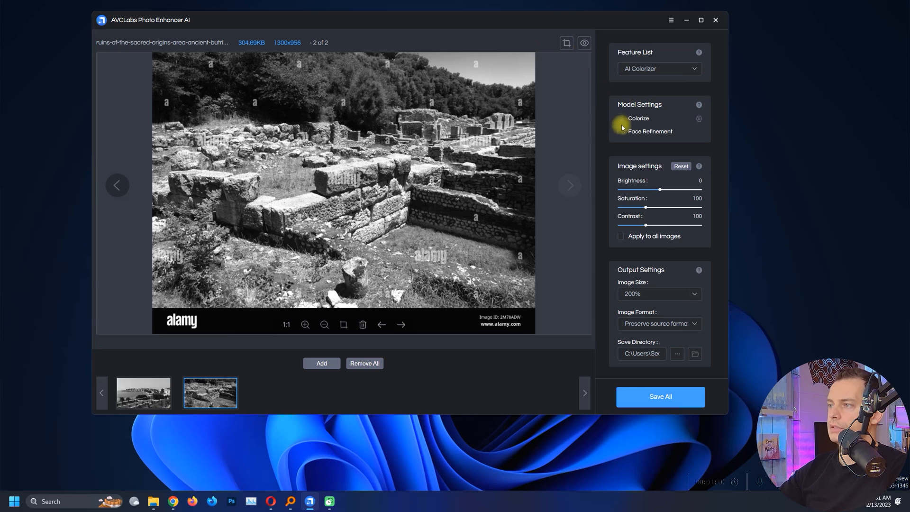
click(619, 119)
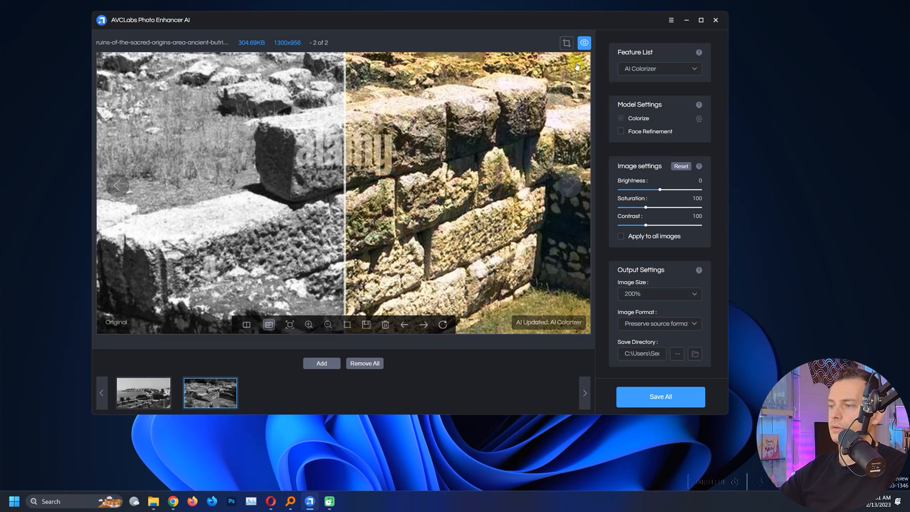
click(327, 324)
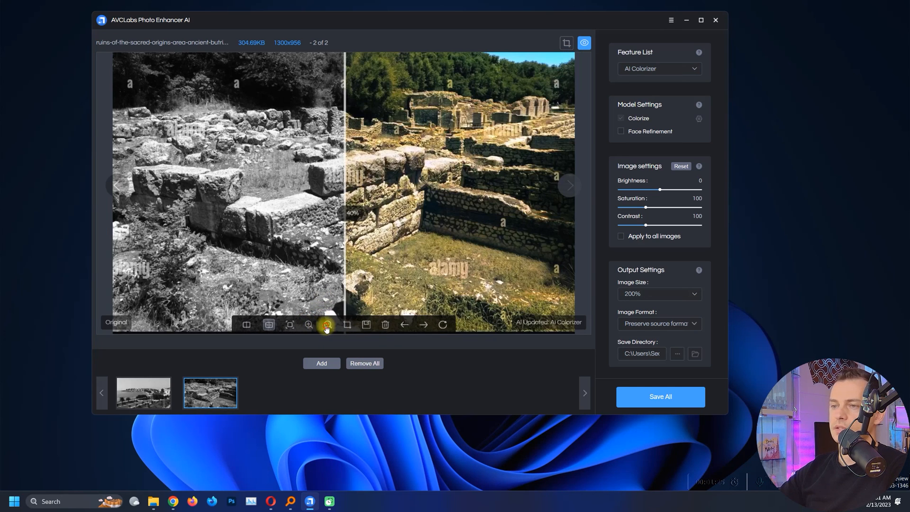